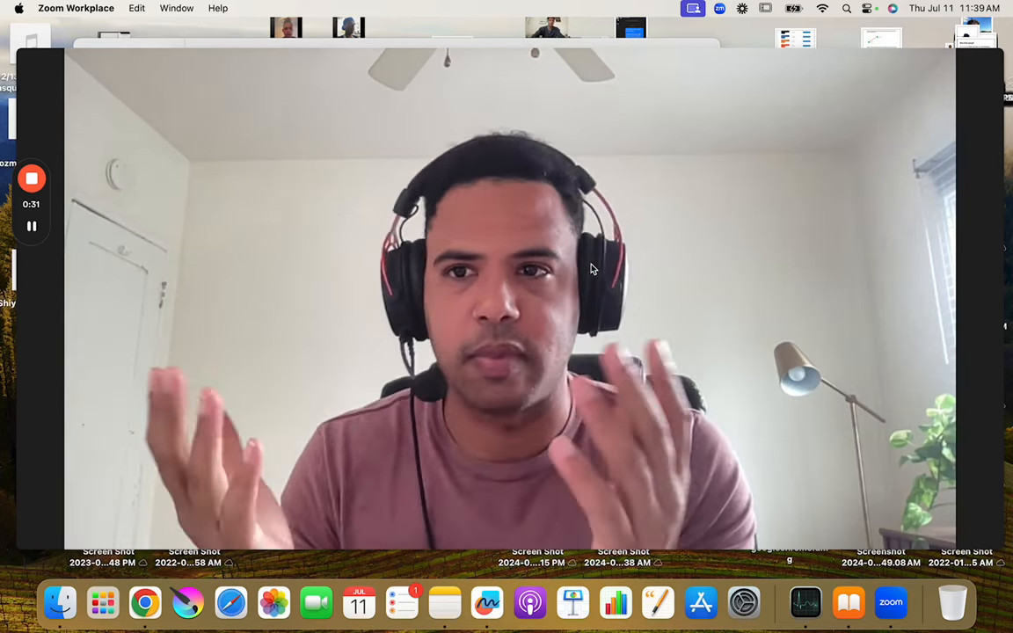
mouse_move(283, 479)
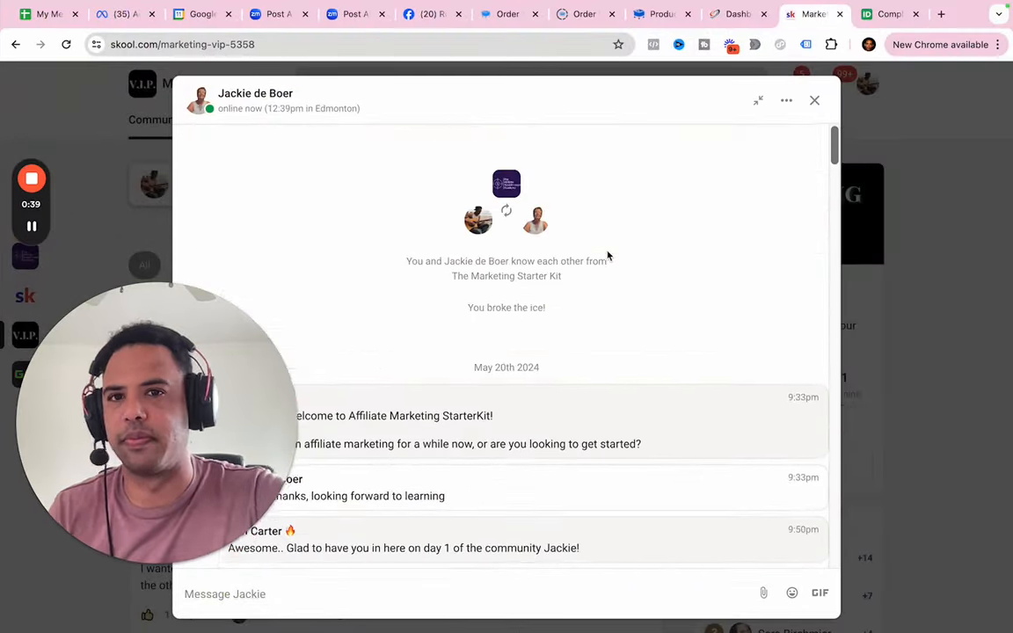
scroll(down, 3)
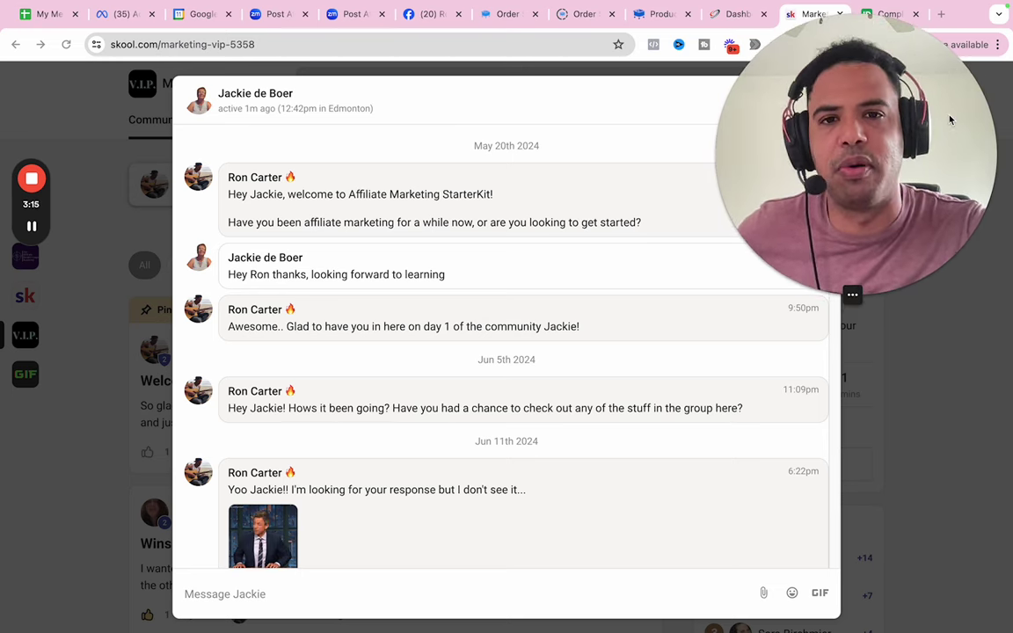
scroll(down, 3)
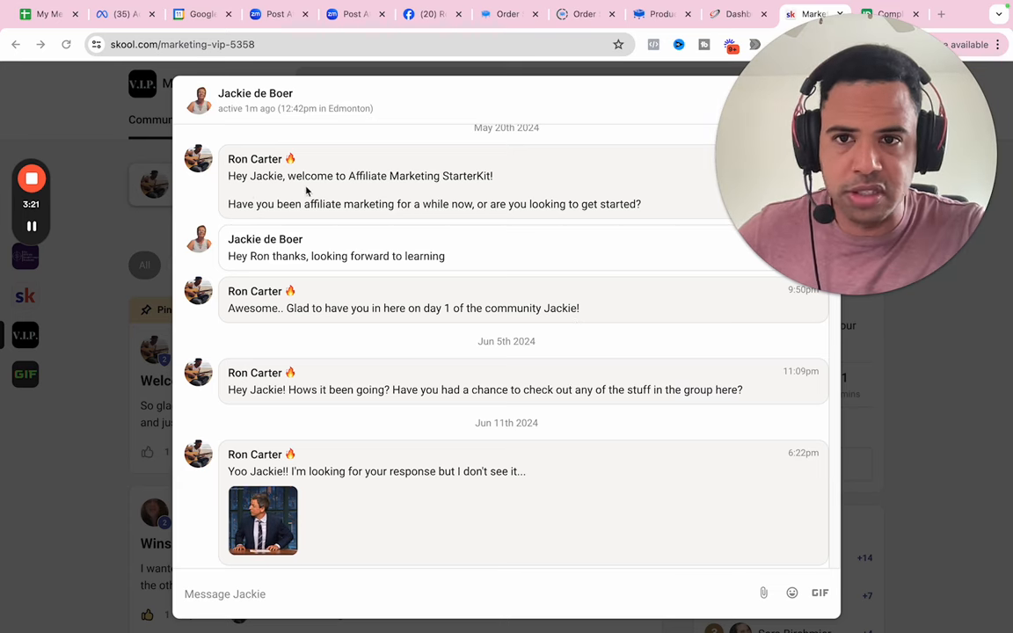
mouse_move(404, 250)
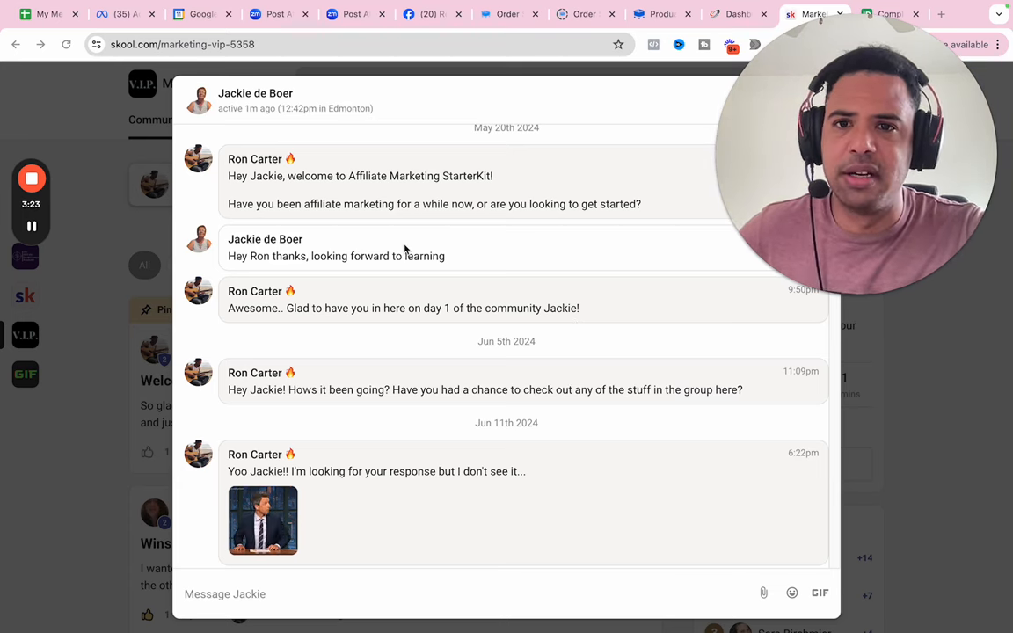
scroll(down, 3)
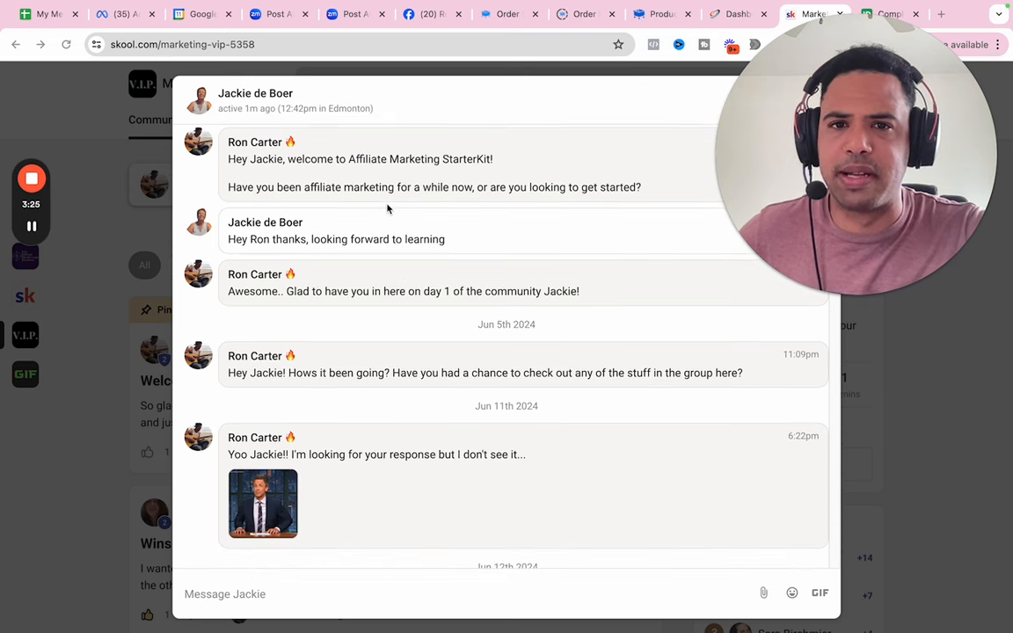
mouse_move(419, 234)
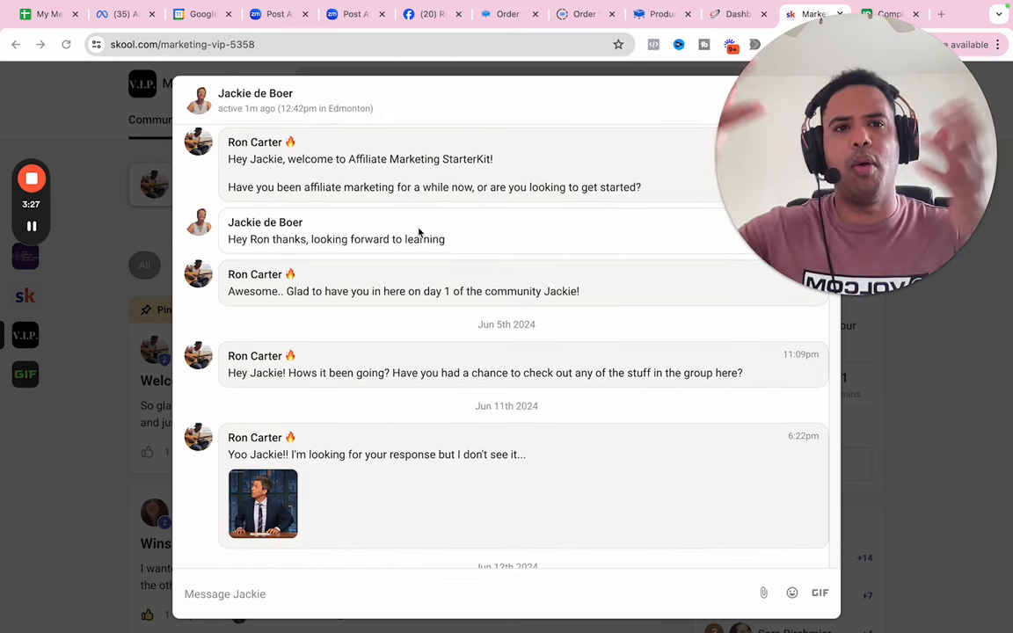
scroll(down, 3)
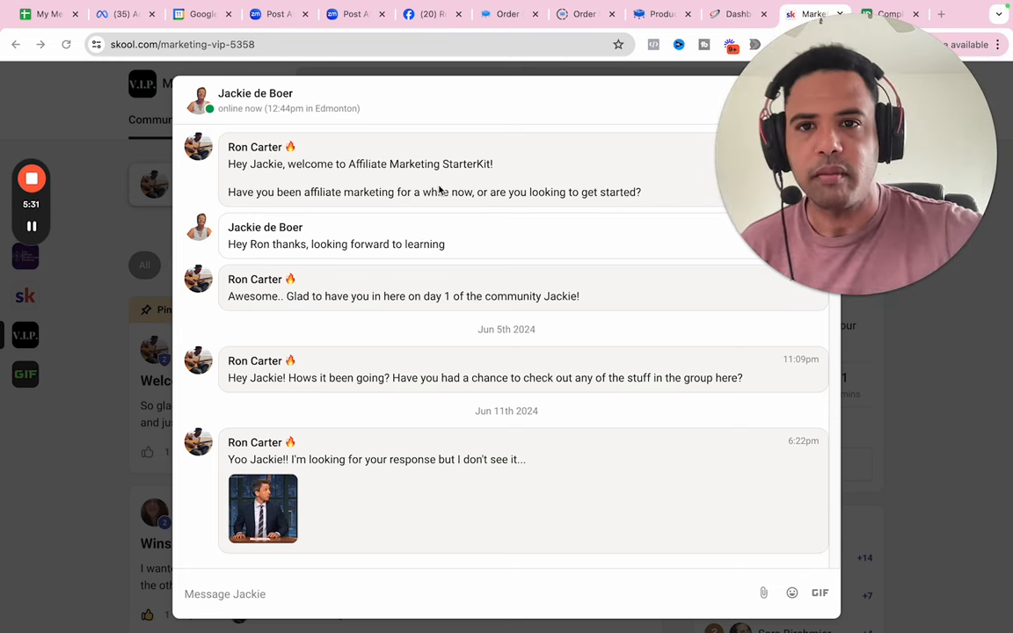
mouse_move(479, 270)
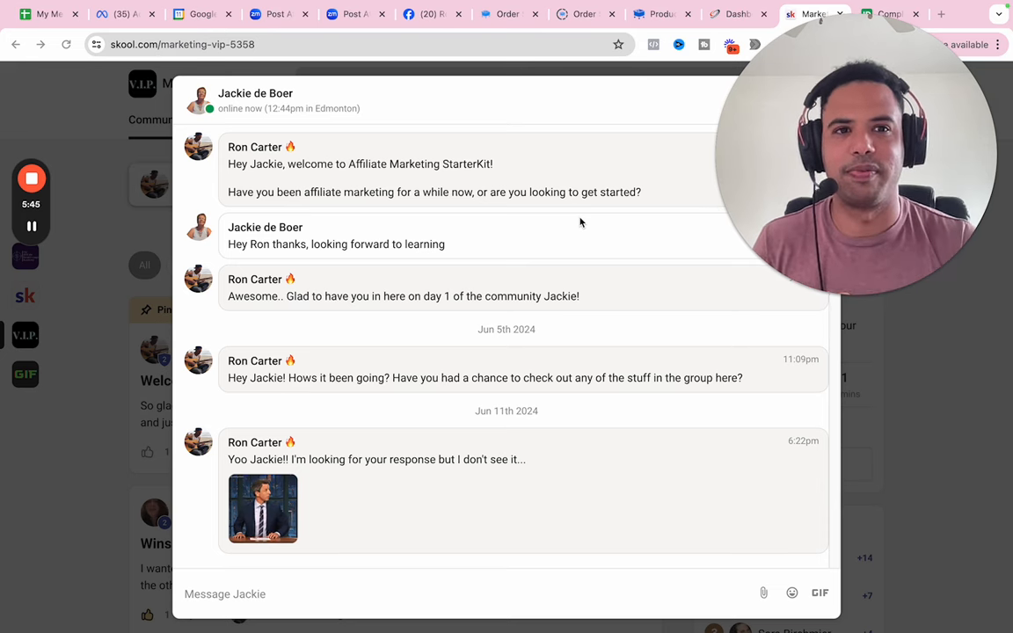
mouse_move(293, 248)
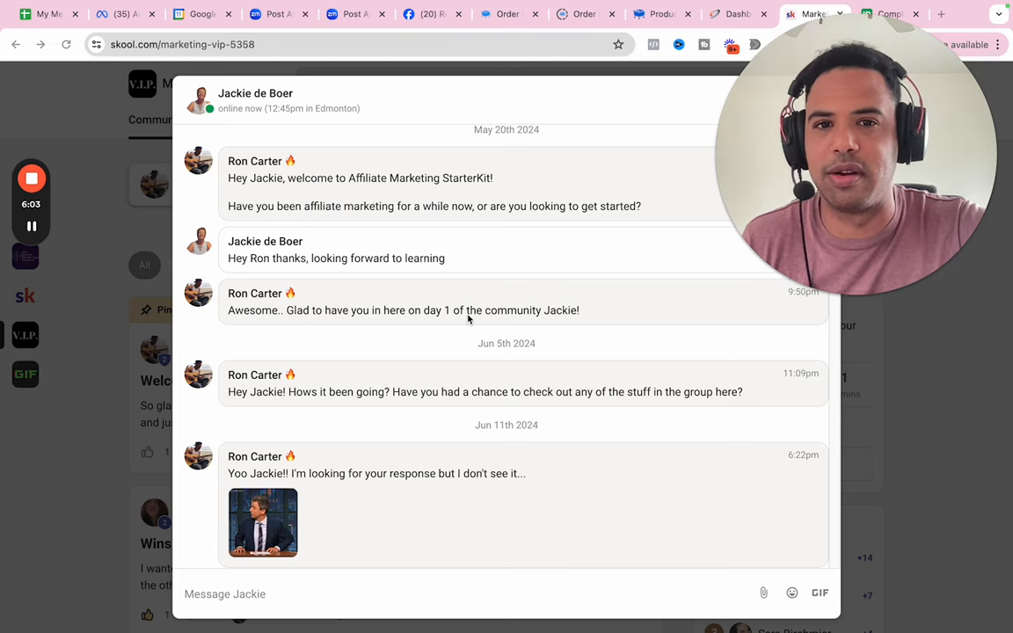
scroll(down, 3)
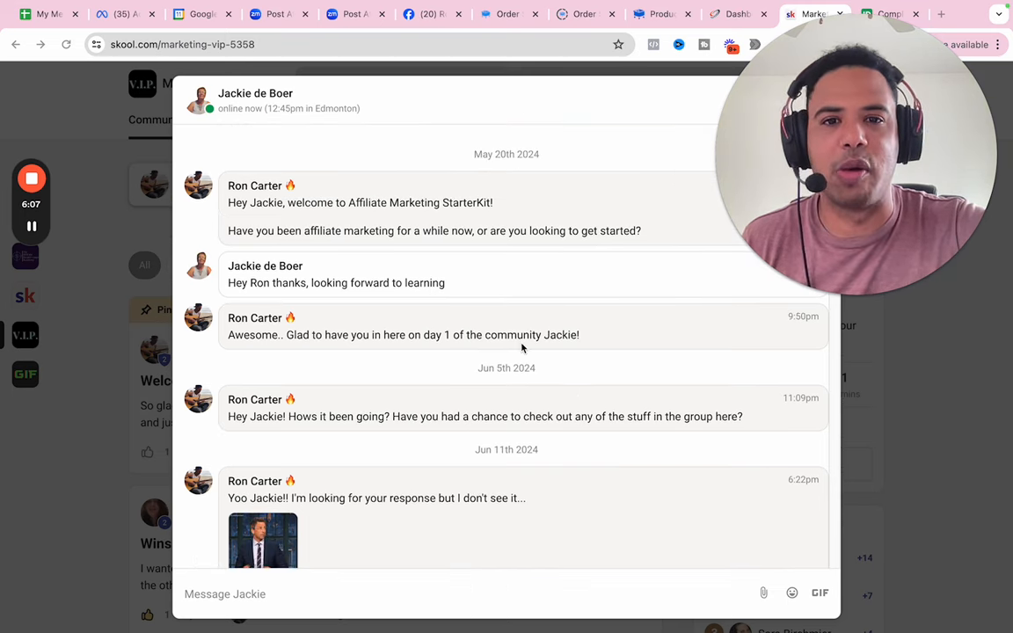
scroll(down, 3)
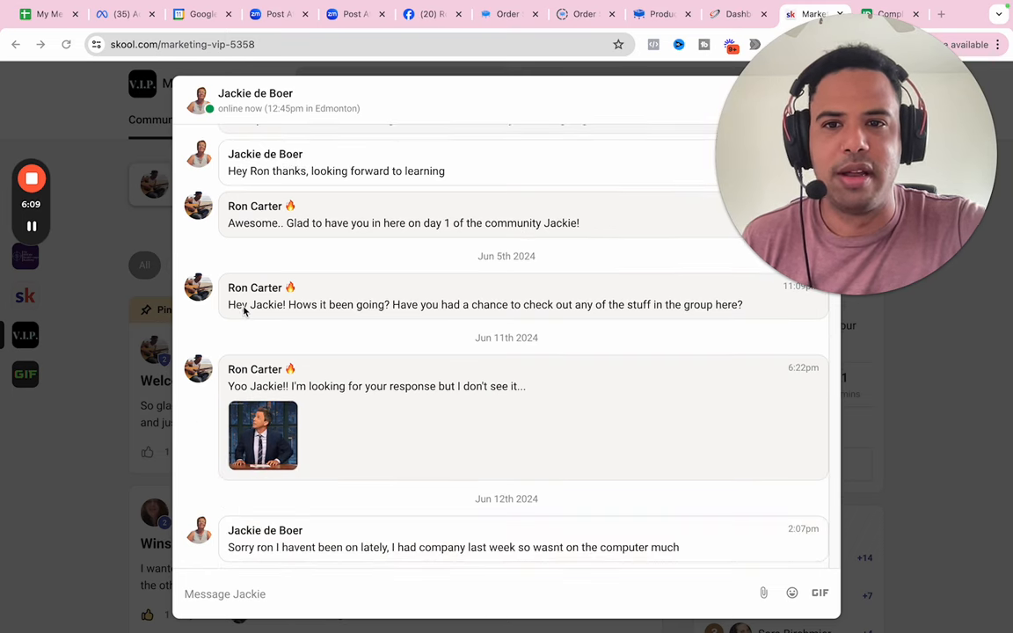
mouse_move(492, 309)
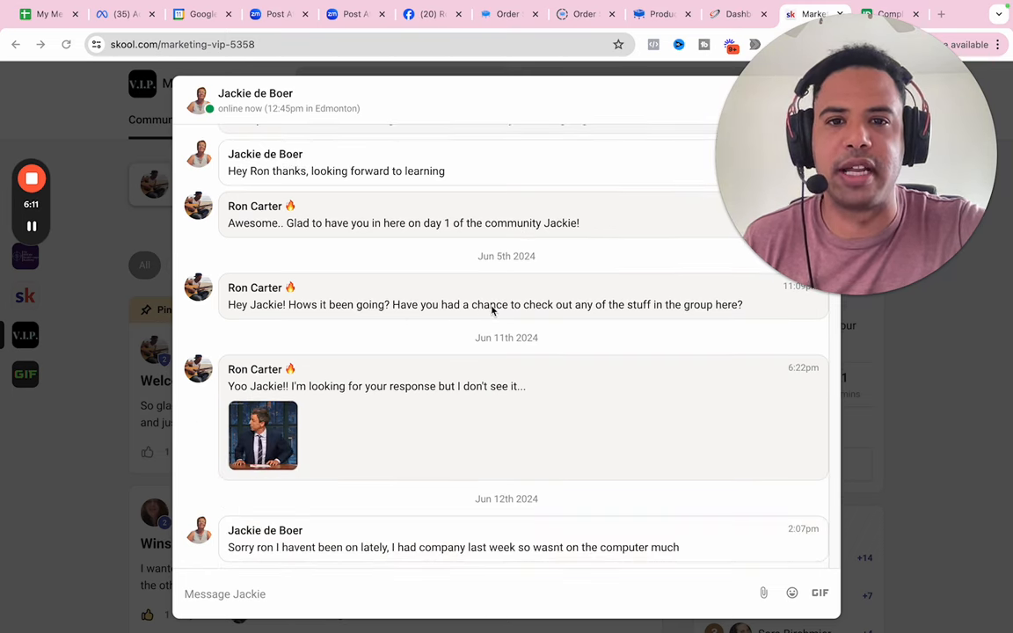
mouse_move(640, 326)
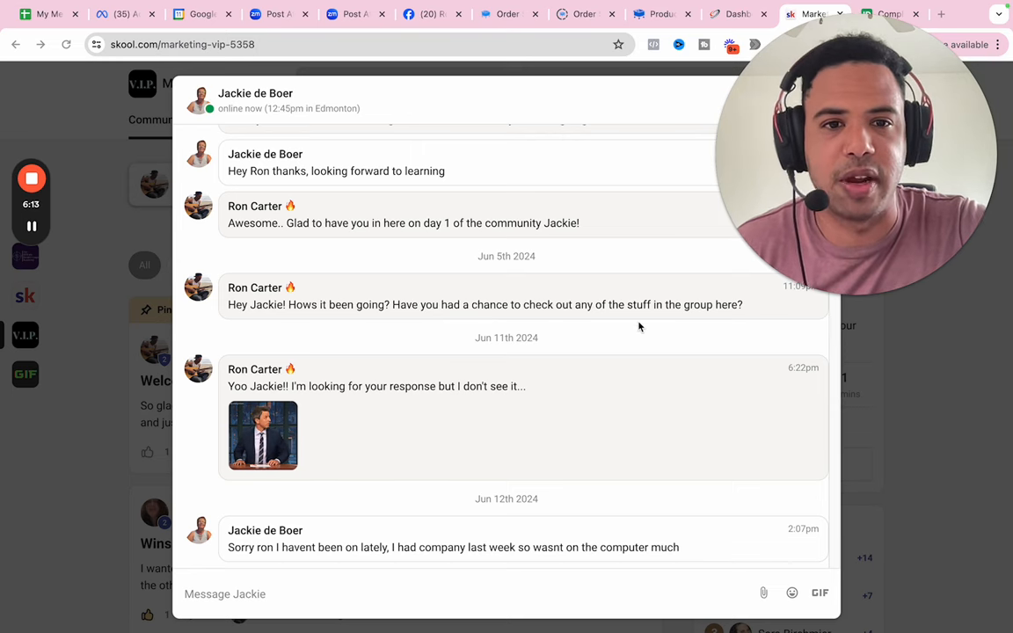
mouse_move(708, 314)
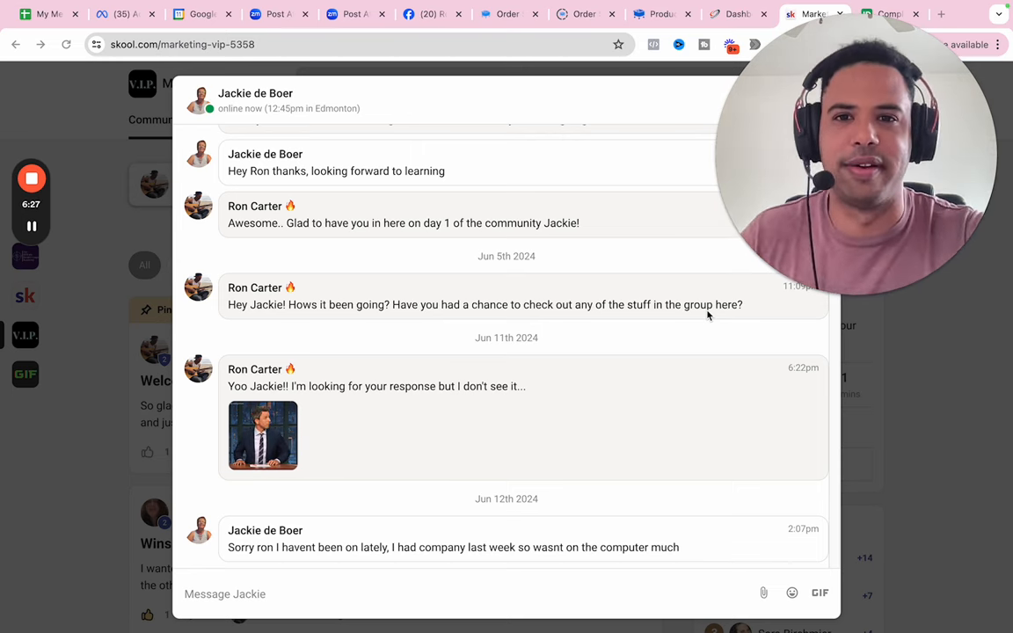
scroll(down, 3)
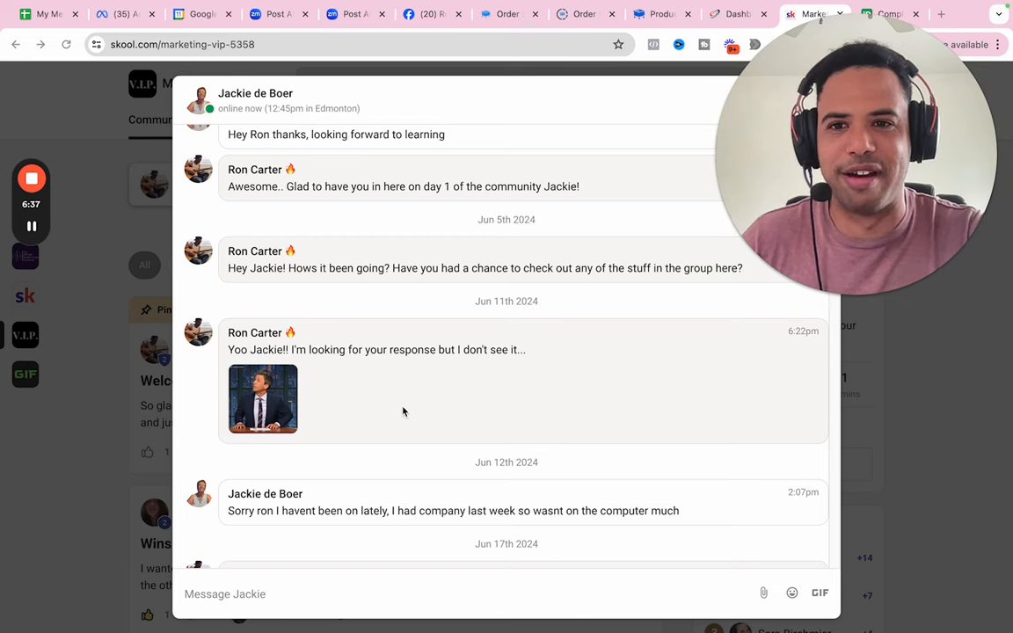
scroll(down, 3)
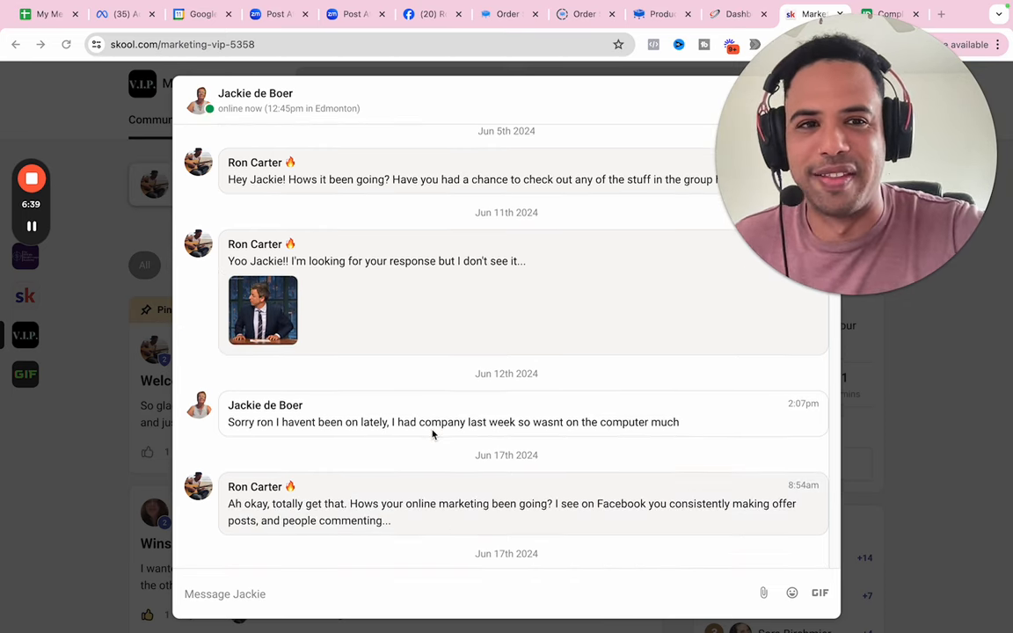
scroll(down, 3)
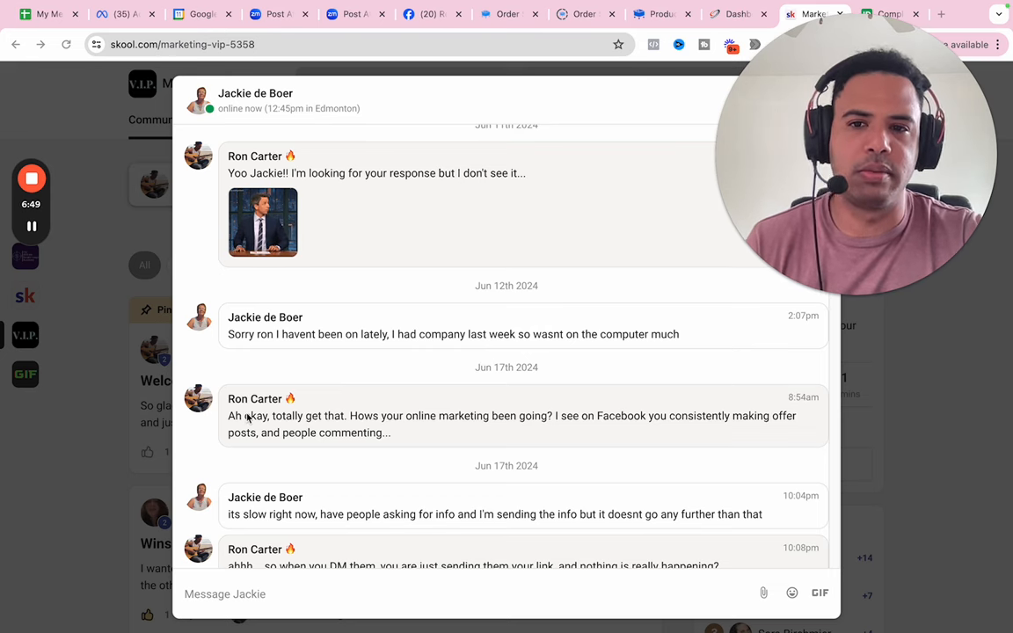
mouse_move(448, 439)
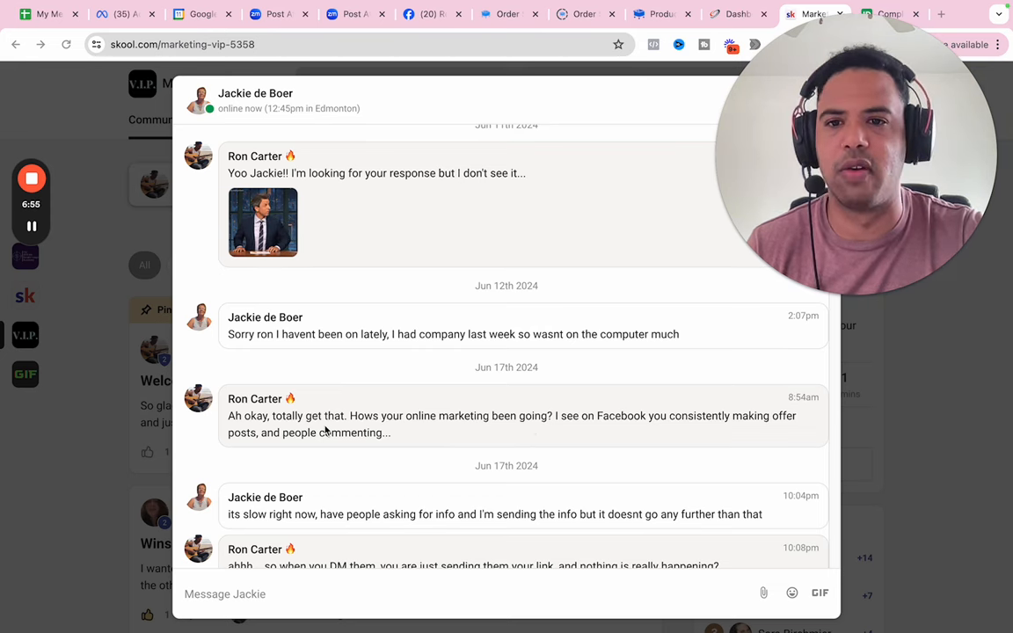
mouse_move(365, 444)
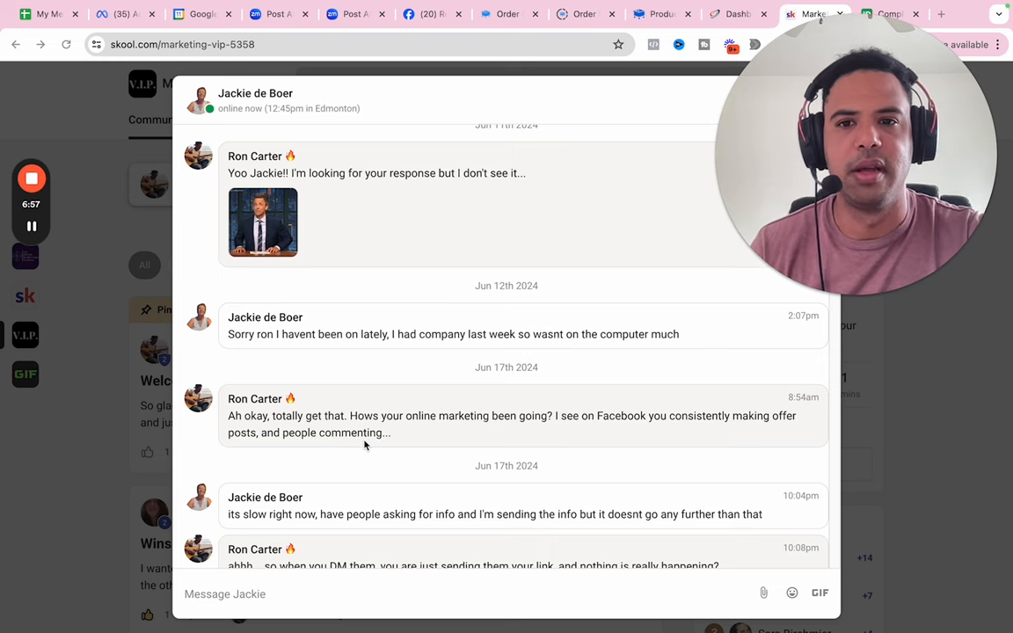
mouse_move(354, 422)
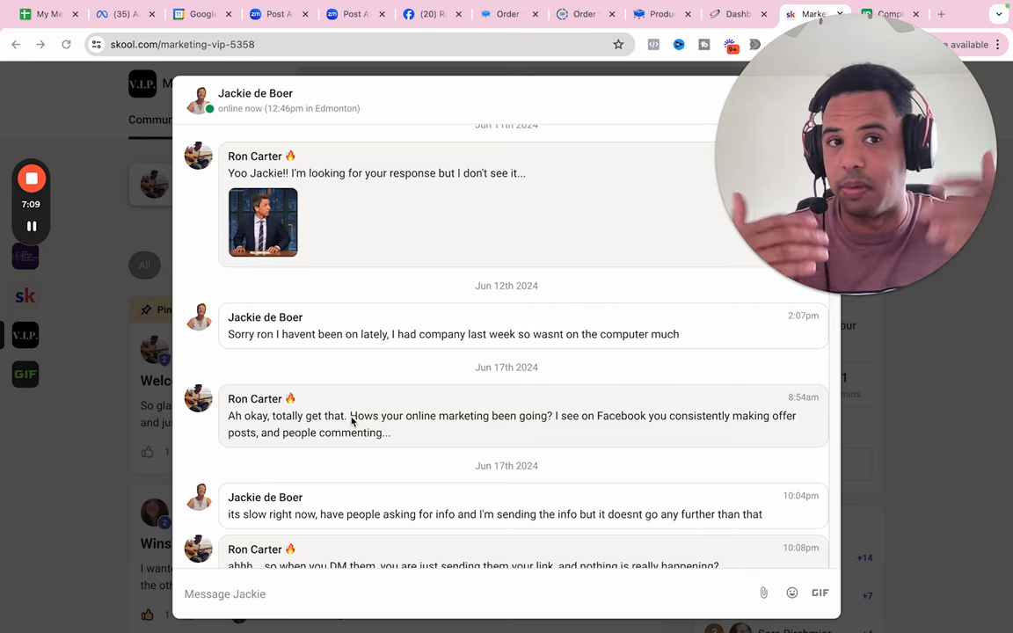
Scroll the chat down to Jackie's 10:11pm 'yes' about leads going nowhere.
scroll(down, 3)
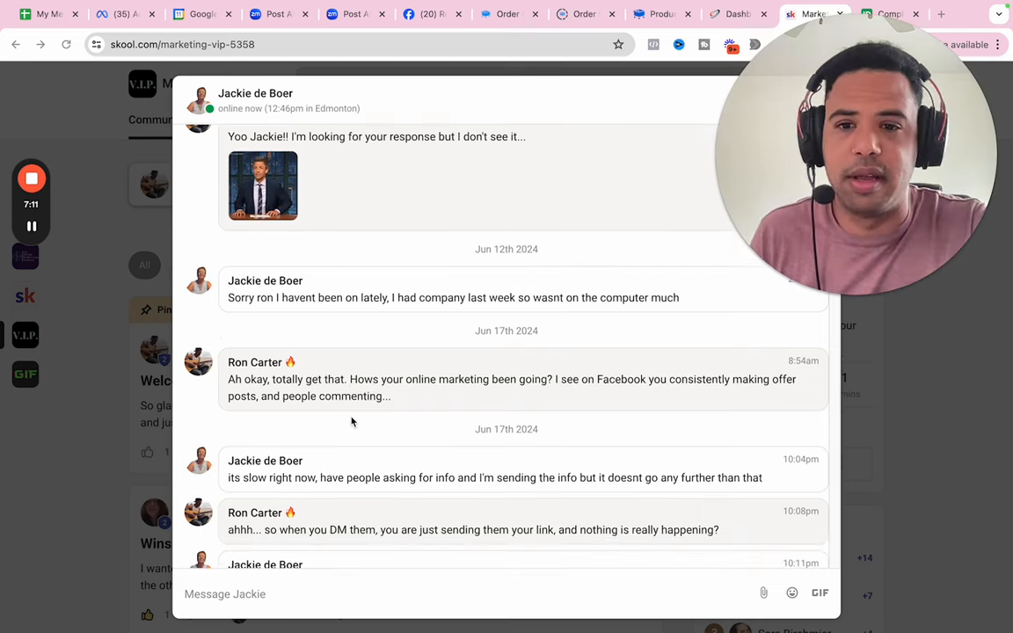
scroll(down, 3)
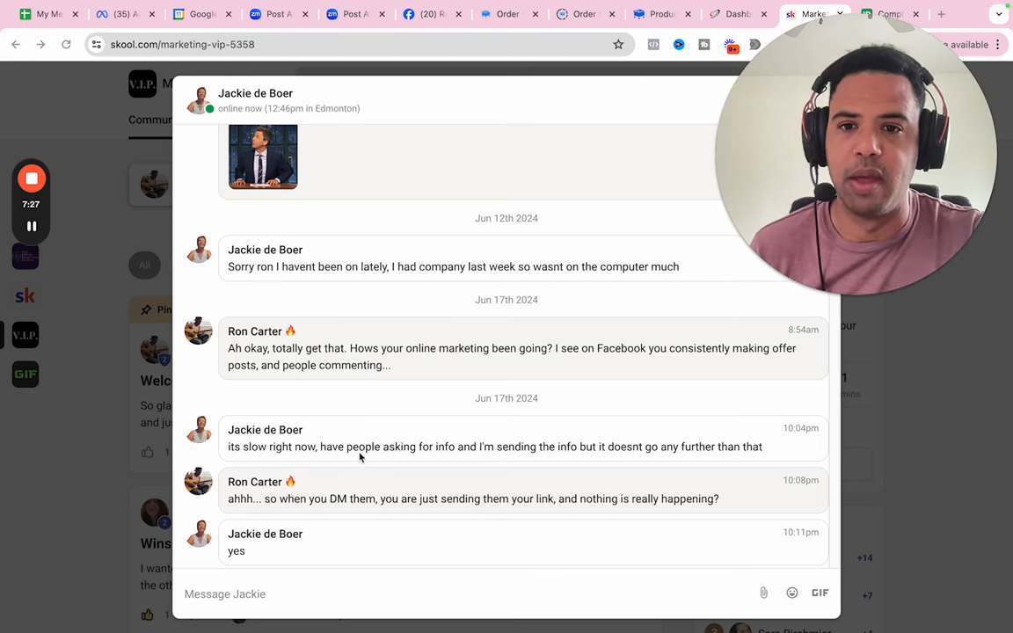
mouse_move(503, 449)
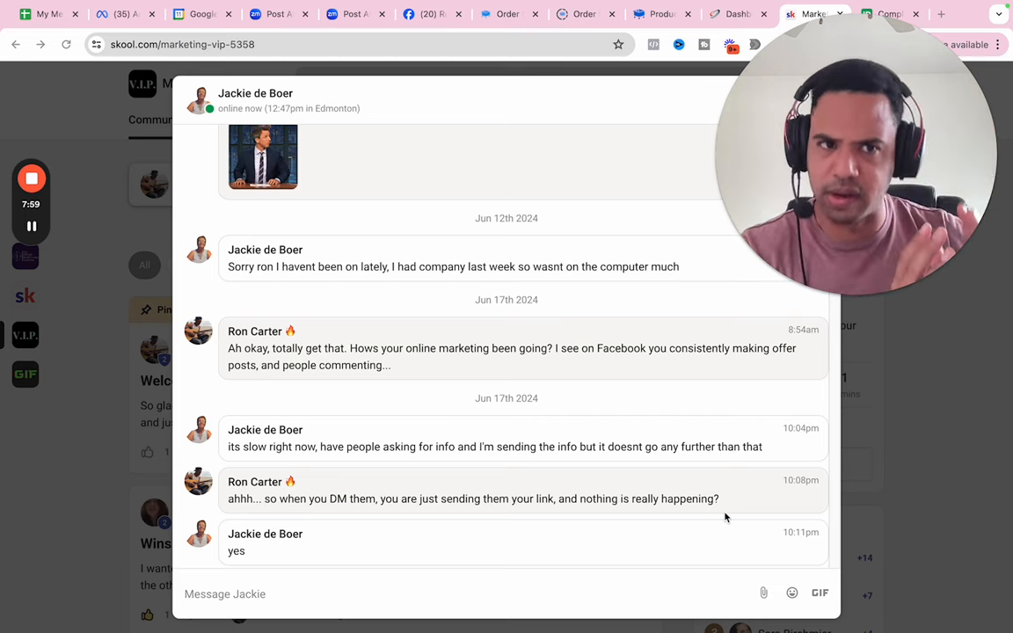
mouse_move(641, 515)
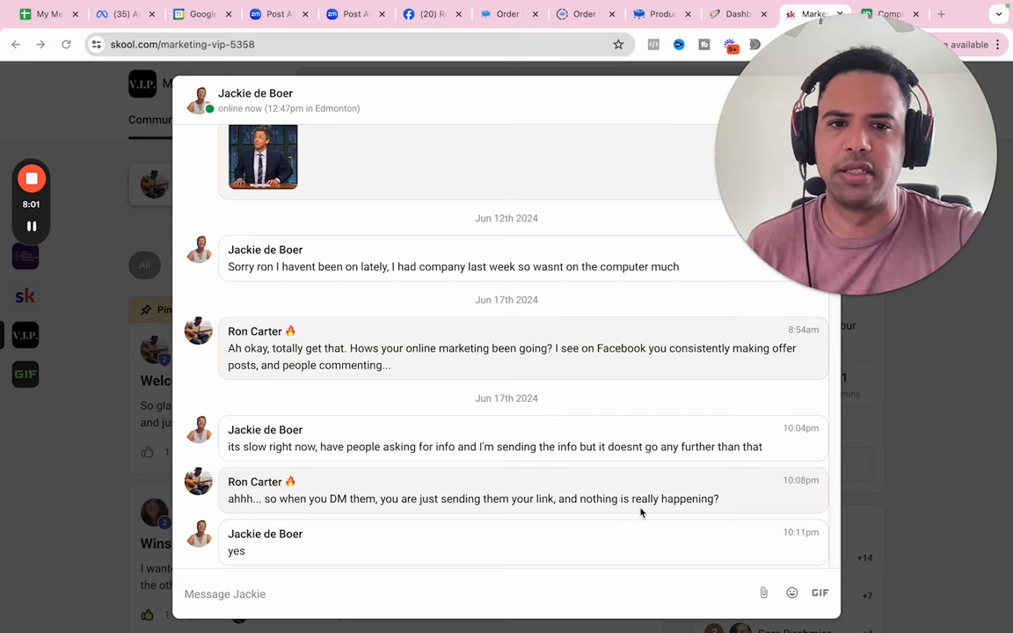
Scroll to Ron's 10:12–10:13pm 'sales conversion problem' and 'tried anything else' messages.
scroll(down, 3)
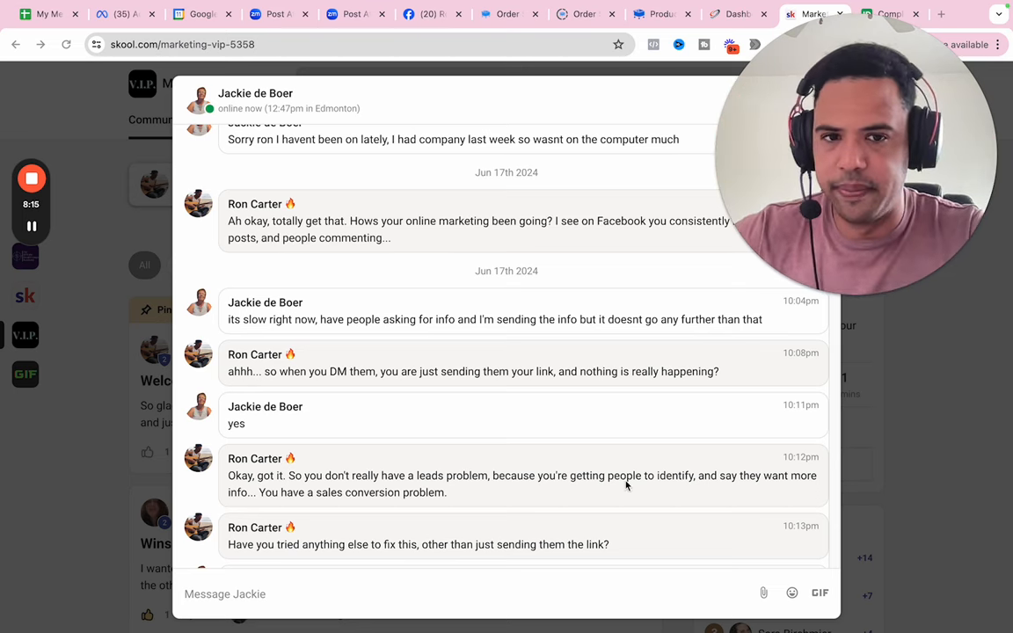
mouse_move(296, 400)
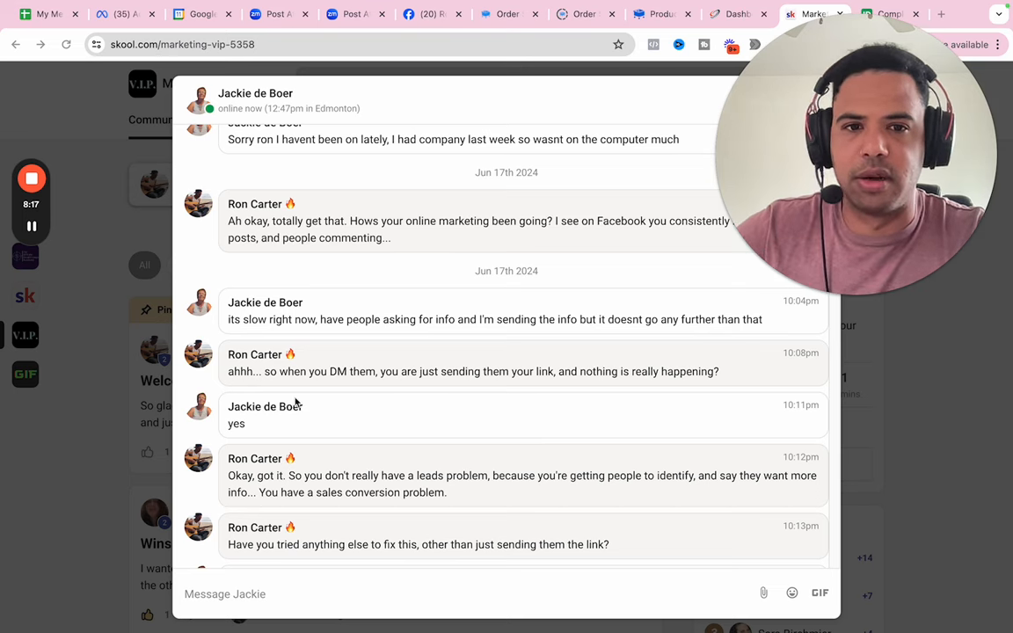
mouse_move(261, 434)
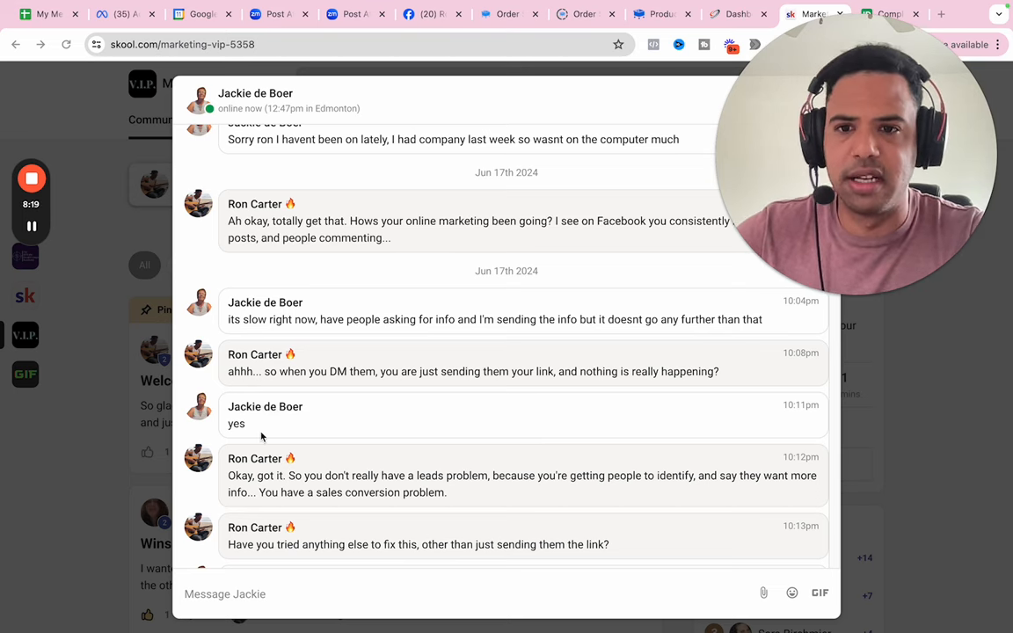
mouse_move(272, 461)
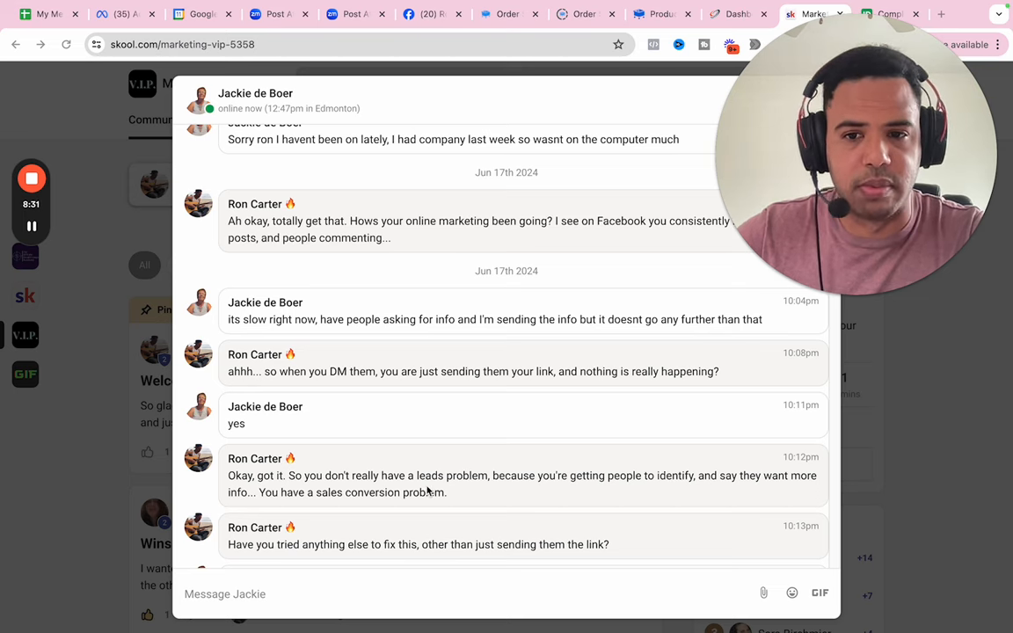
Scroll to Jackie's 'not sure what else to do' and Ron's 10:22pm coaching offer.
scroll(down, 3)
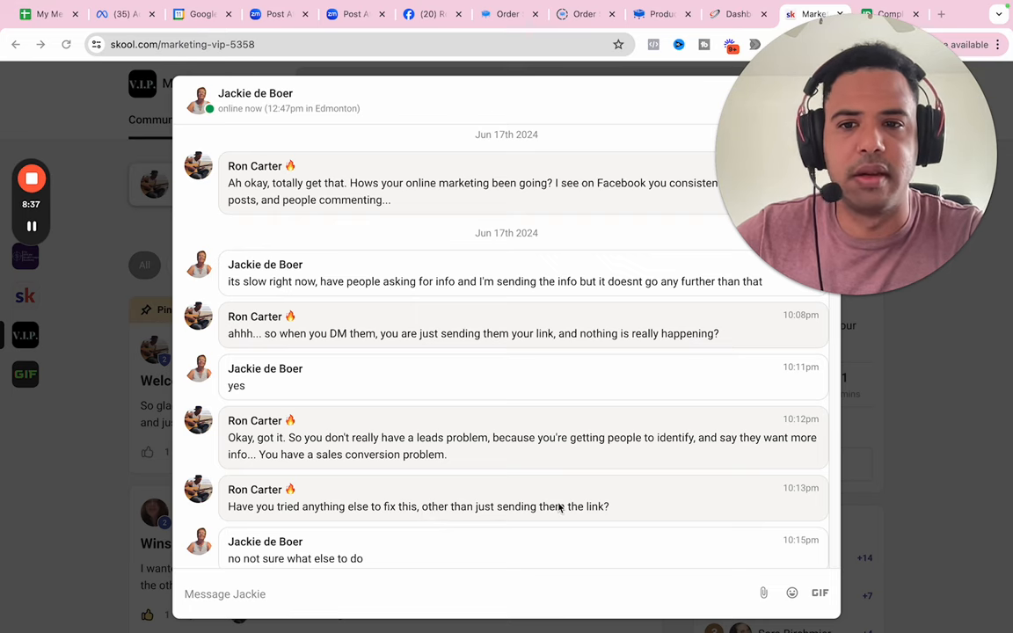
scroll(down, 3)
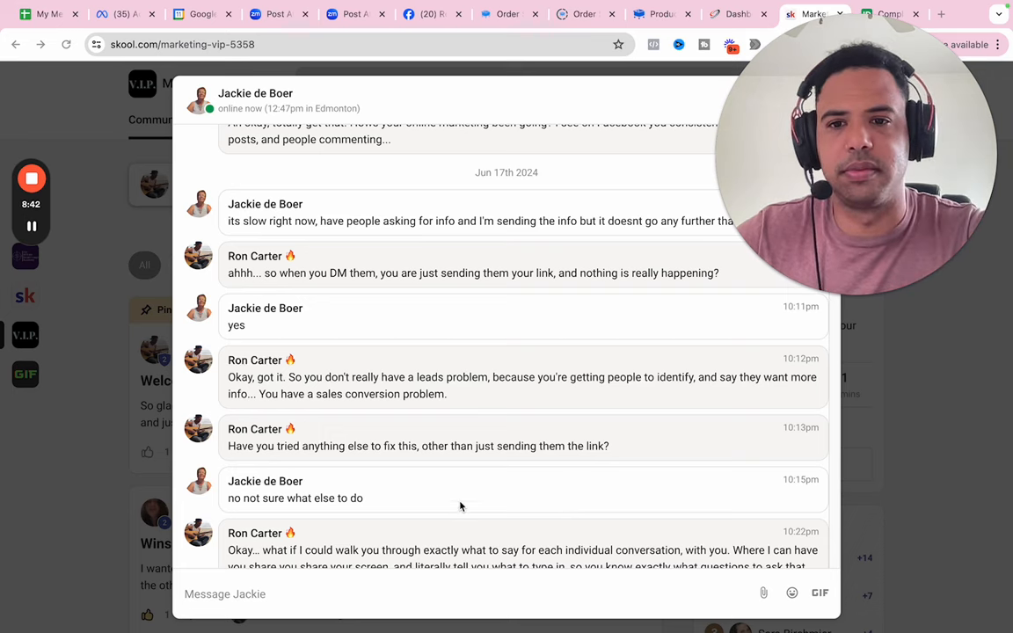
scroll(down, 3)
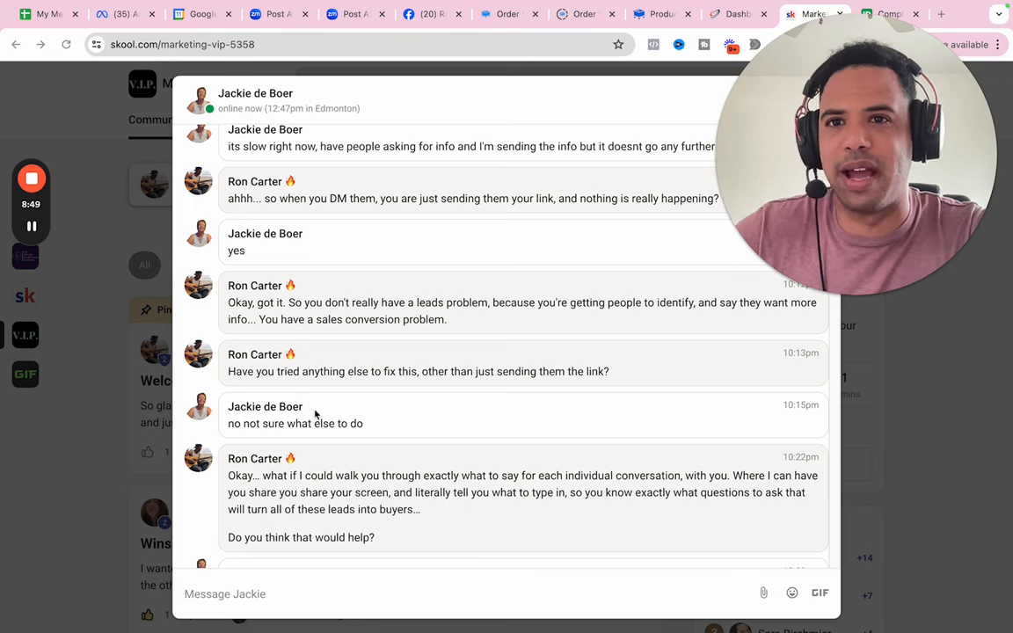
mouse_move(333, 297)
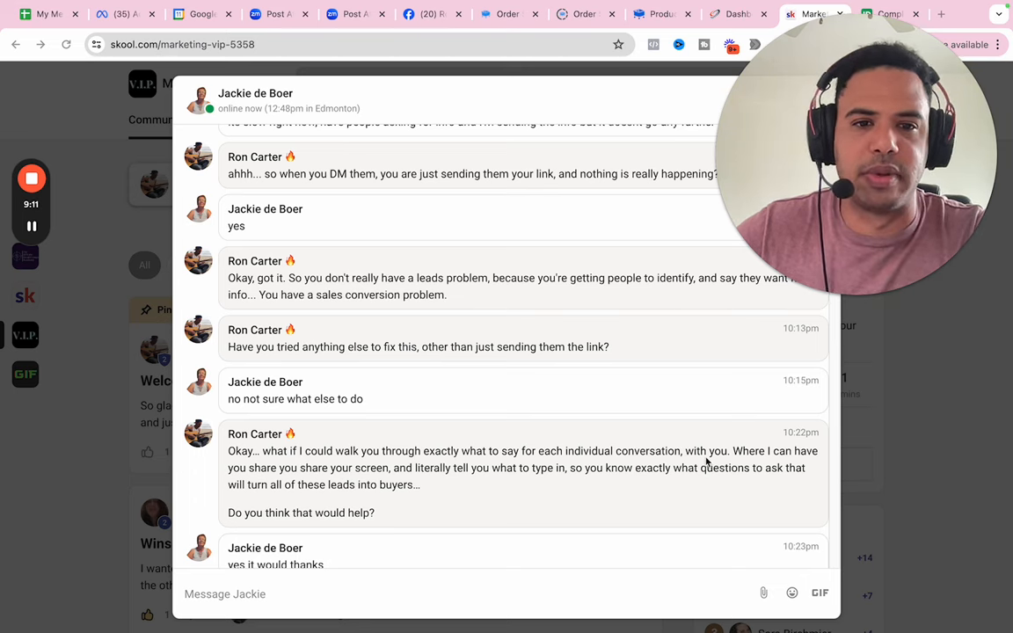
mouse_move(466, 476)
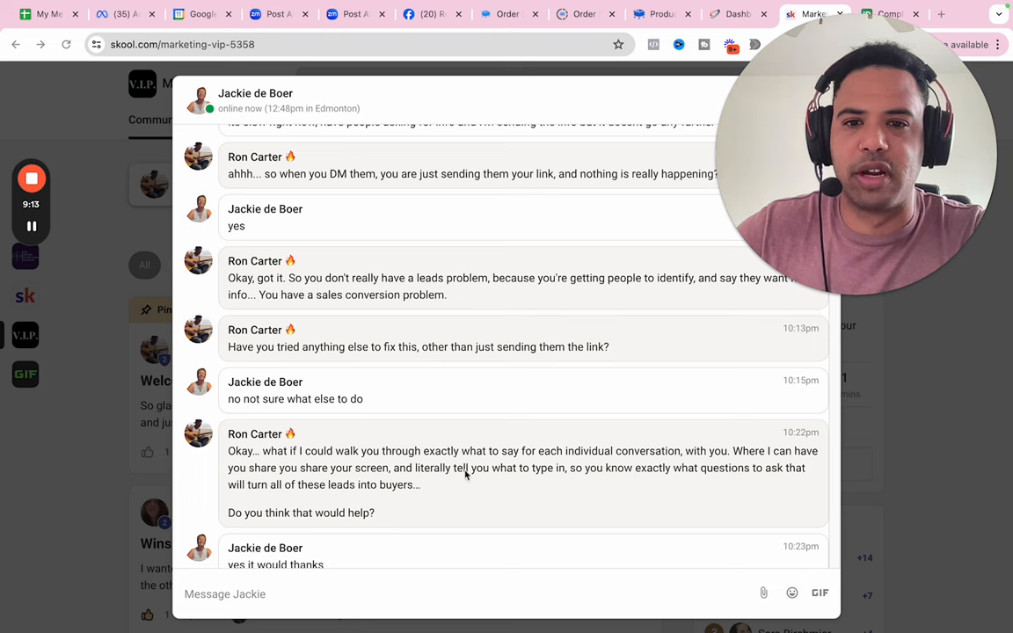
mouse_move(569, 483)
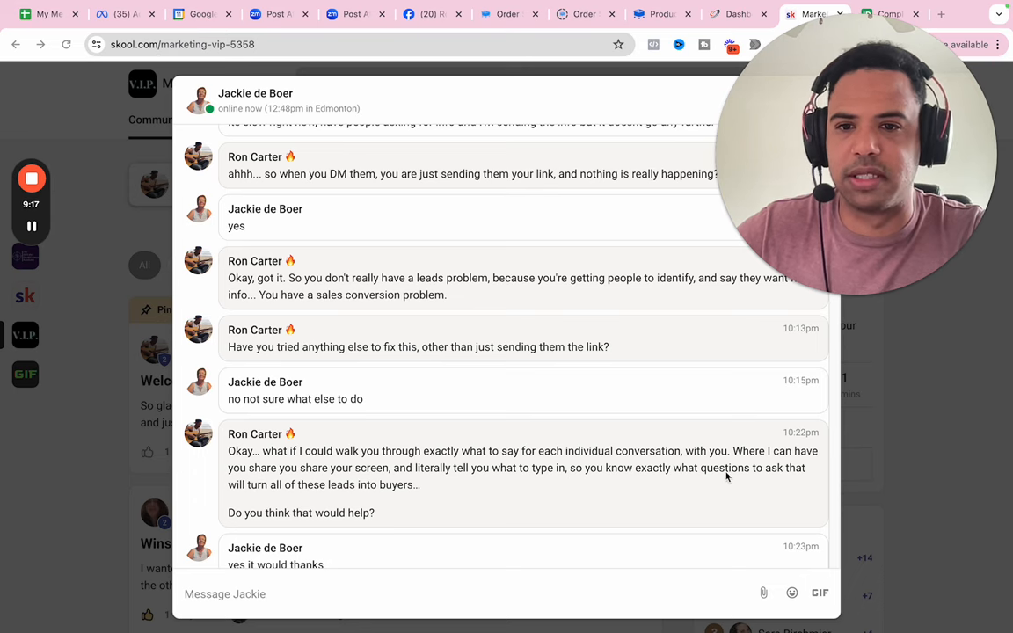
mouse_move(384, 494)
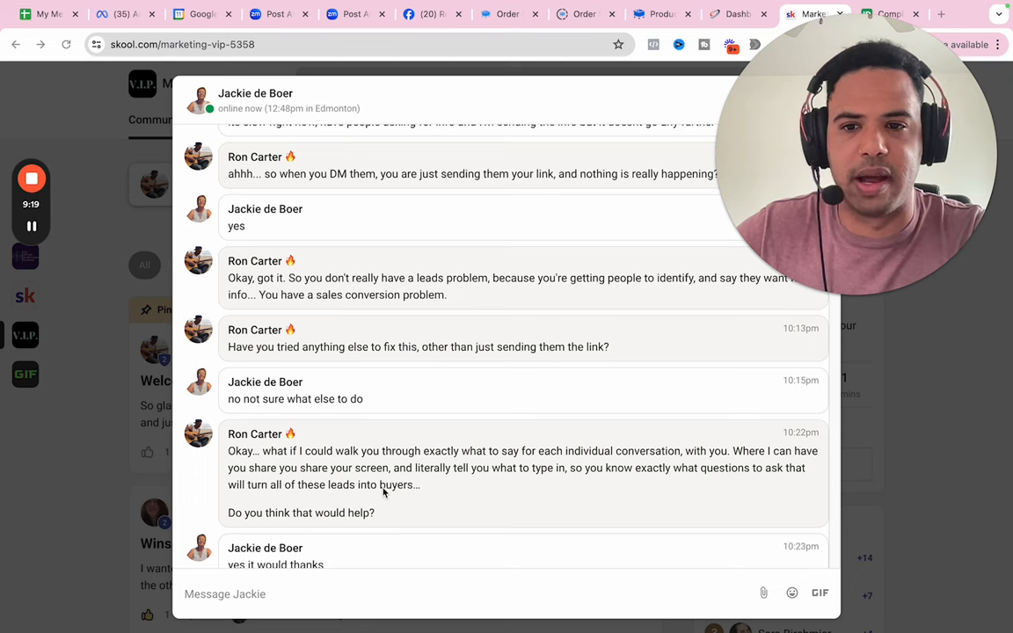
mouse_move(321, 514)
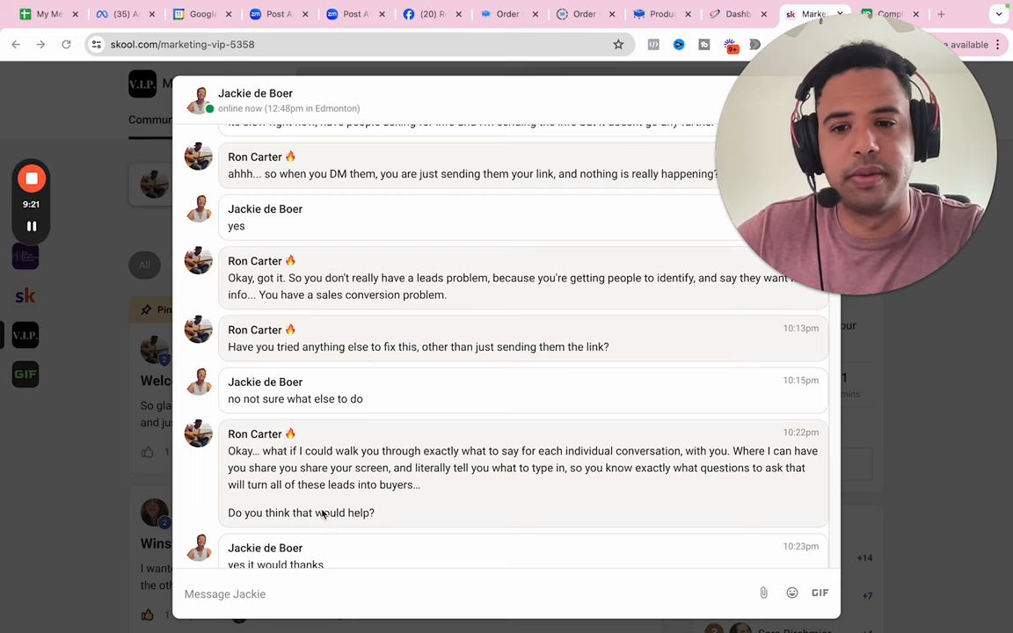
Scroll to Ron's 10:28pm marketing VIP group pitch and 10:29pm join-link offer.
scroll(down, 3)
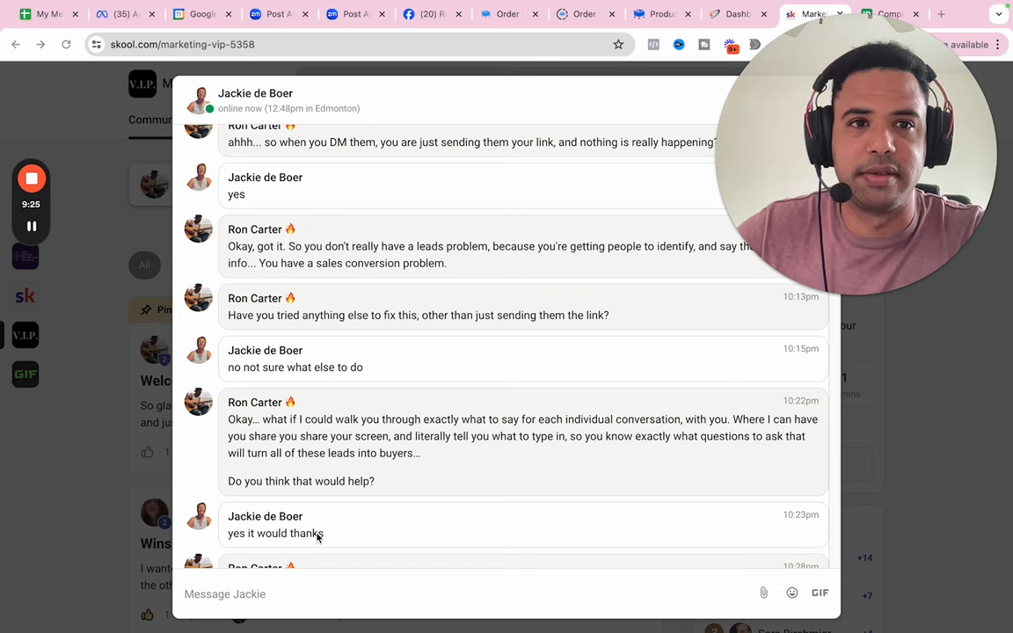
scroll(down, 3)
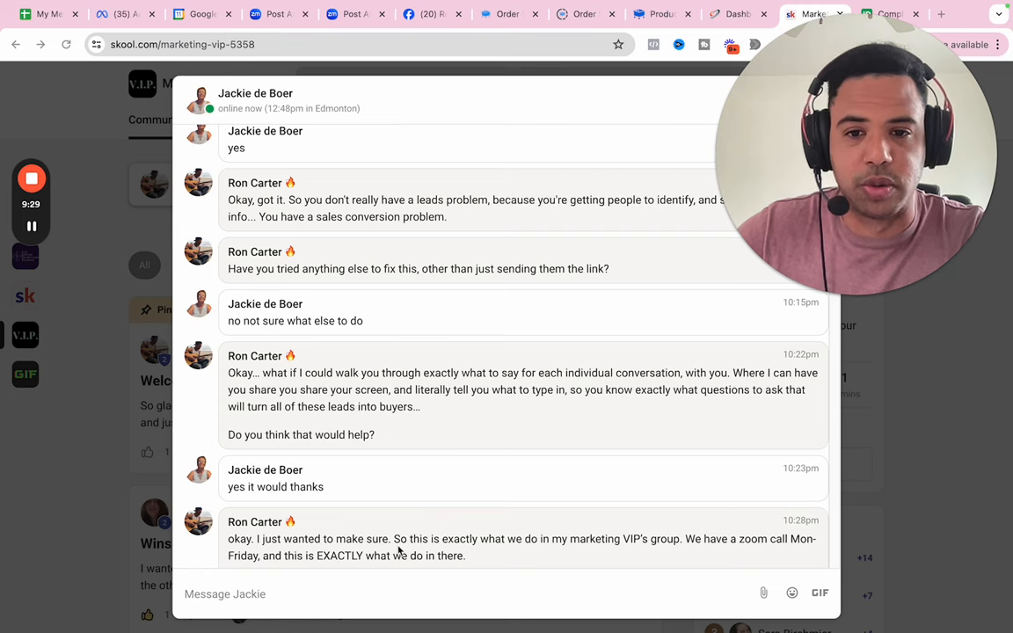
scroll(down, 3)
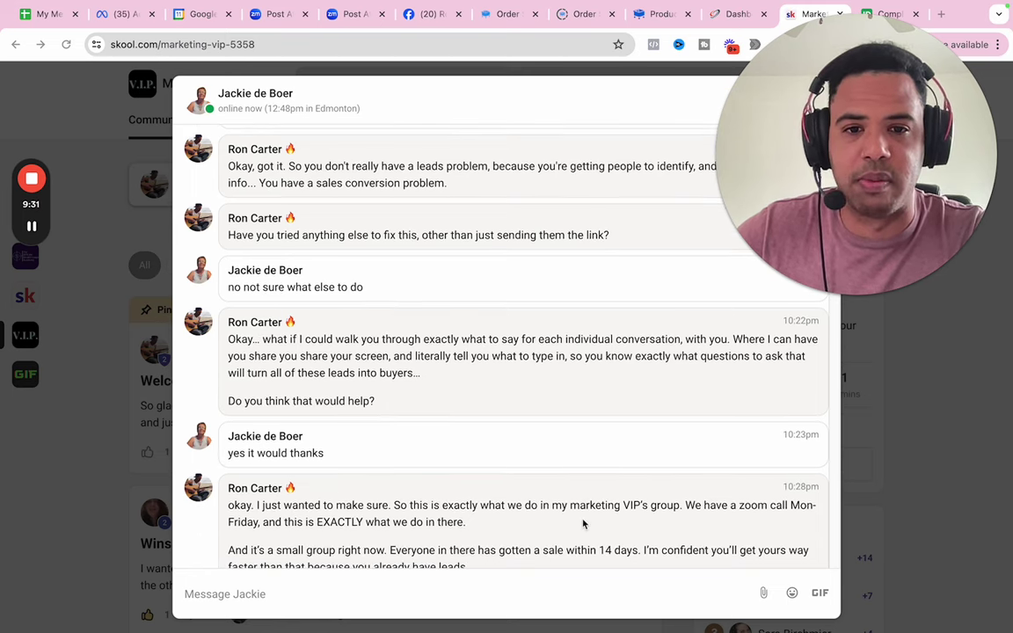
mouse_move(524, 495)
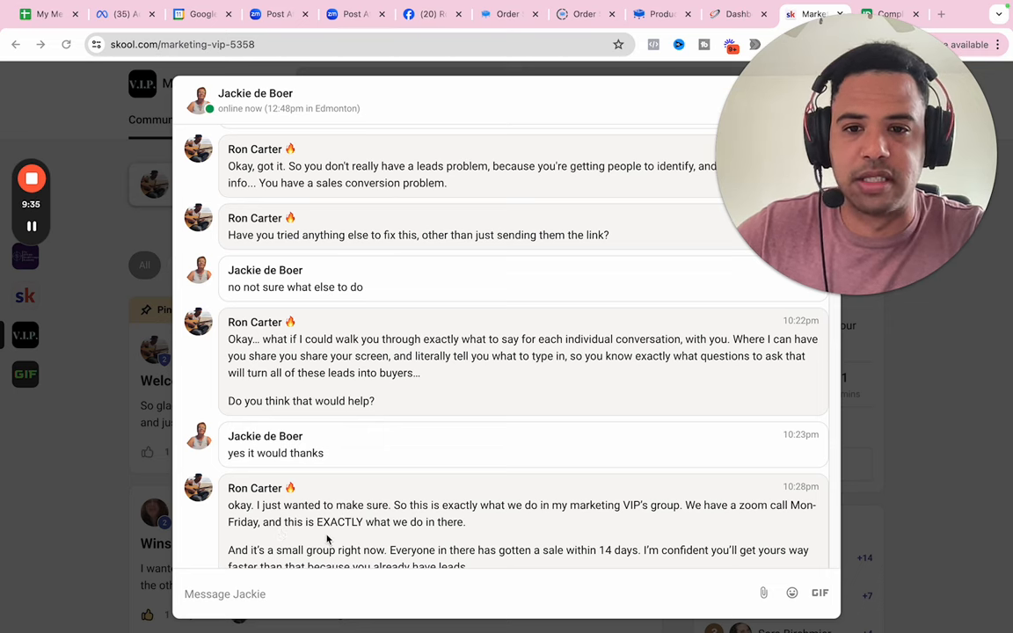
mouse_move(422, 533)
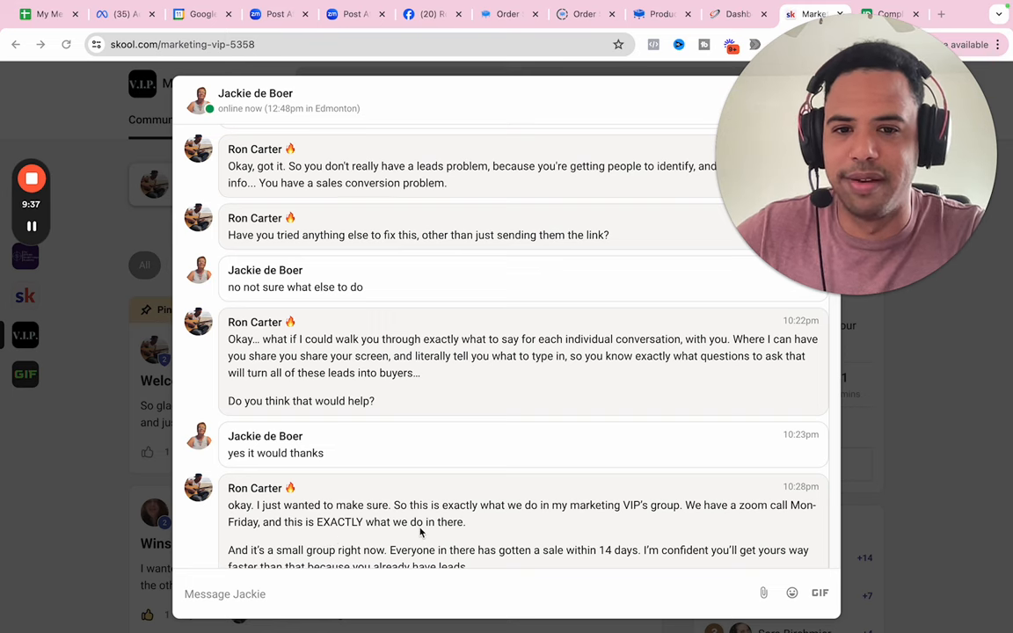
scroll(down, 3)
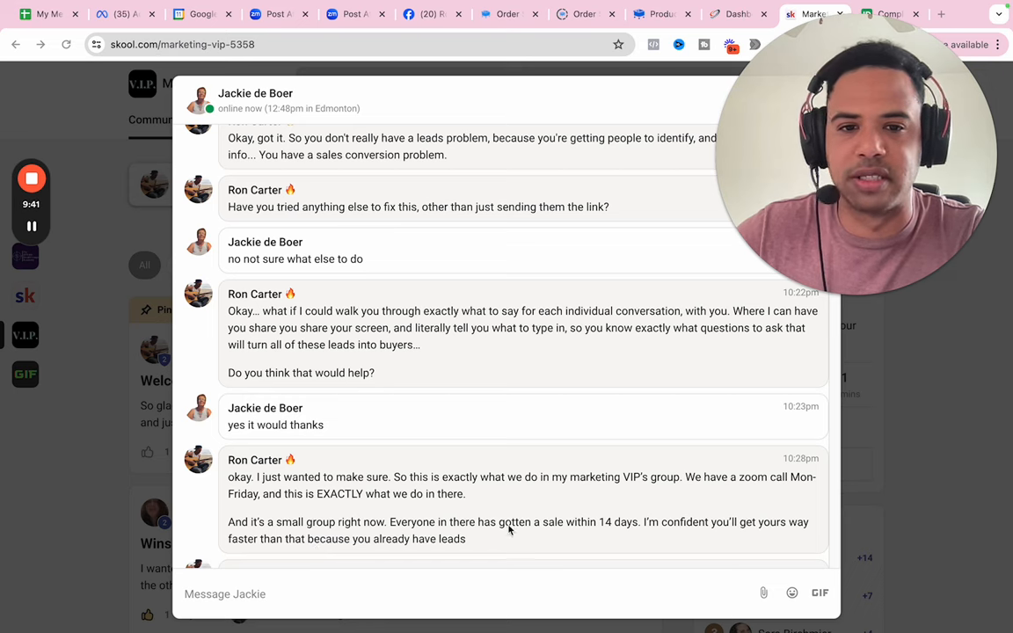
mouse_move(635, 531)
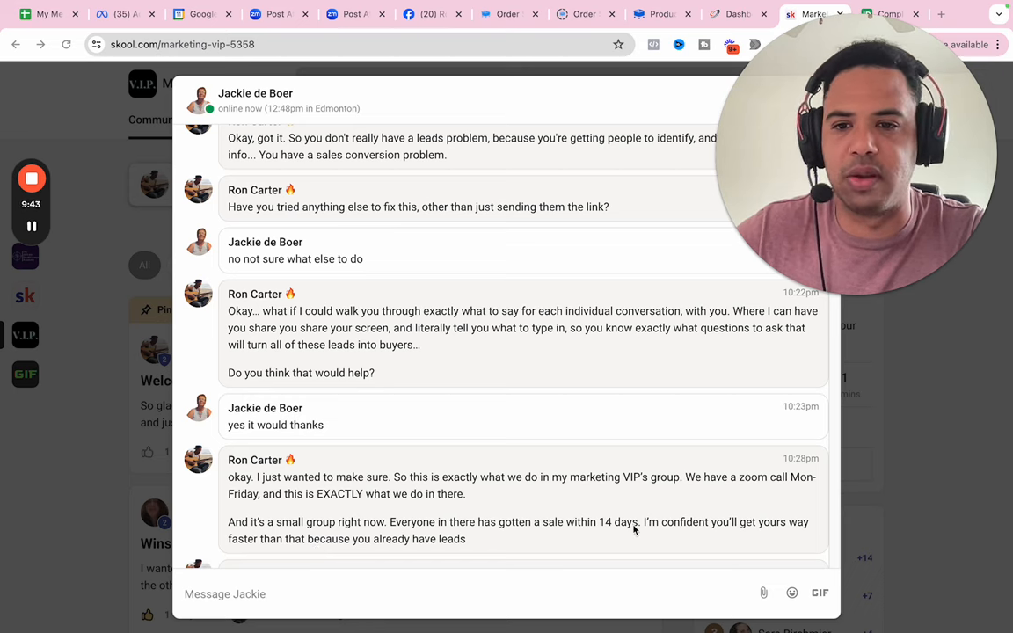
mouse_move(379, 538)
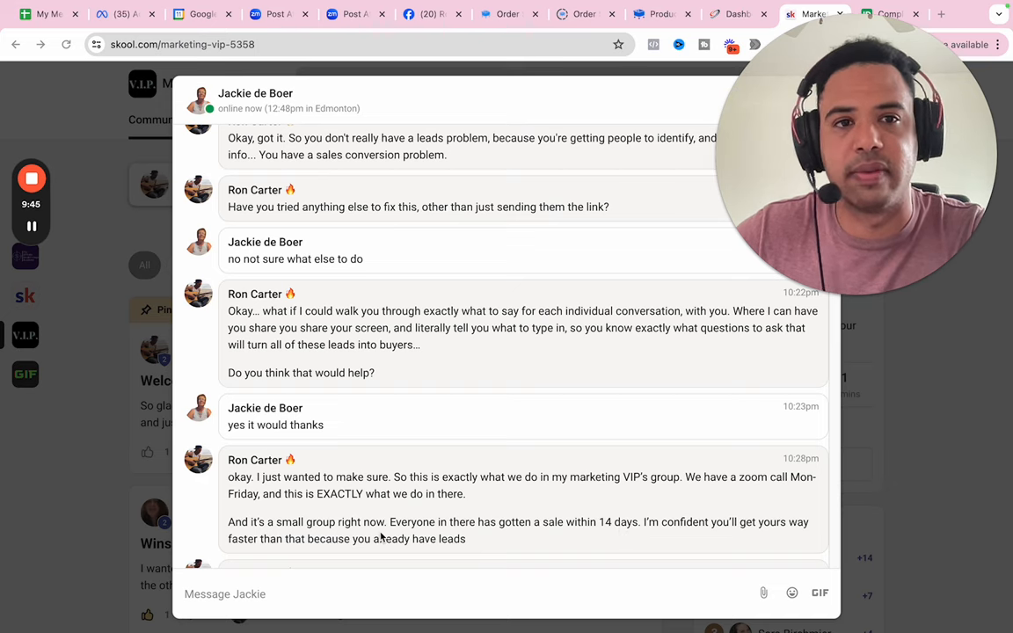
scroll(down, 3)
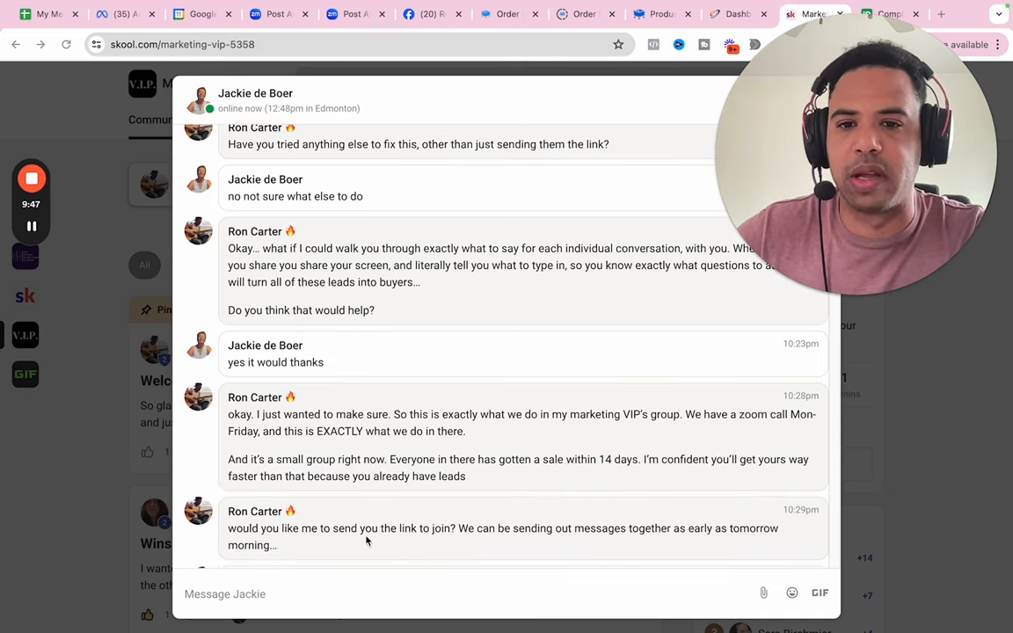
mouse_move(469, 537)
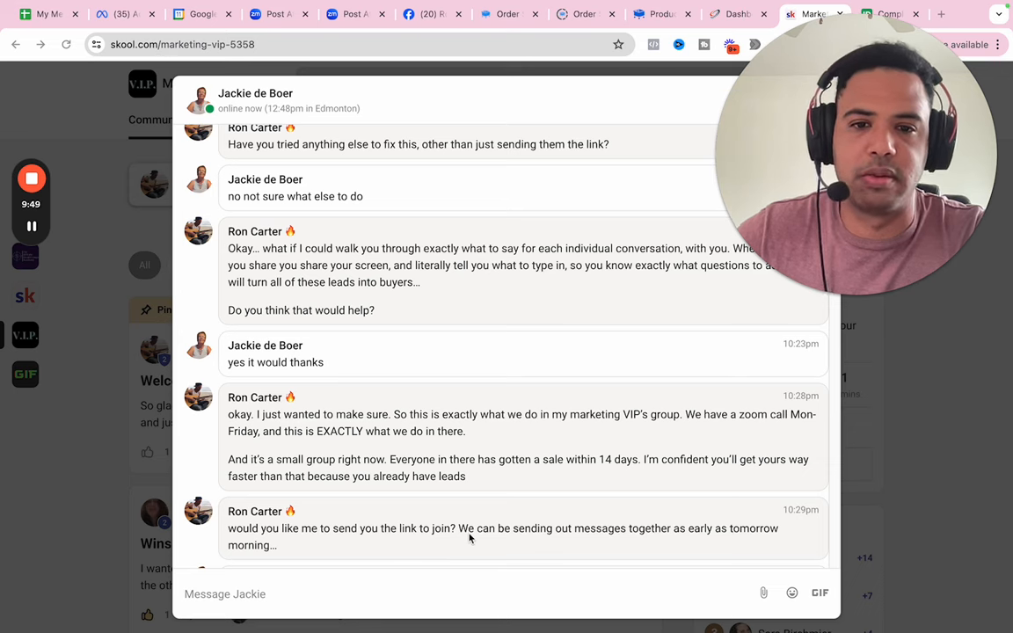
mouse_move(605, 549)
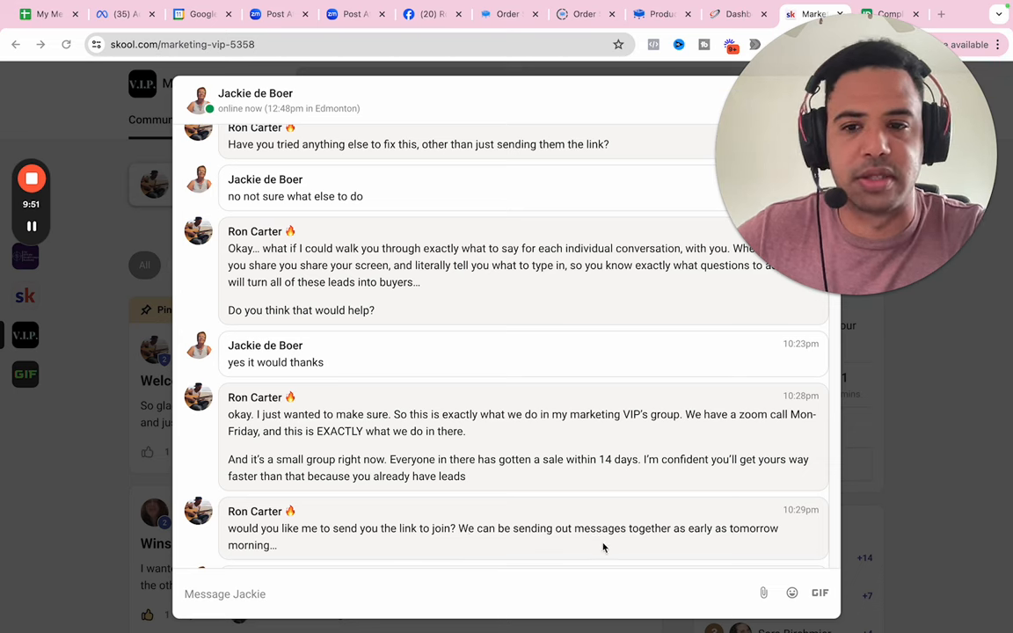
Scroll to Jackie's 'yes pls', Ron's 10:39pm join link and calendar-tab instructions.
scroll(down, 3)
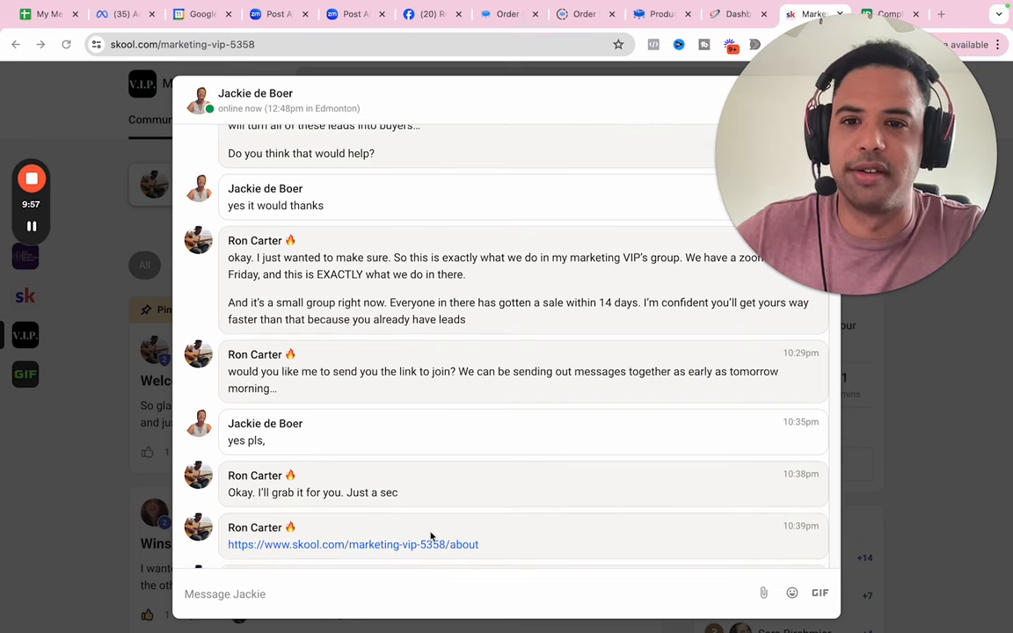
mouse_move(418, 556)
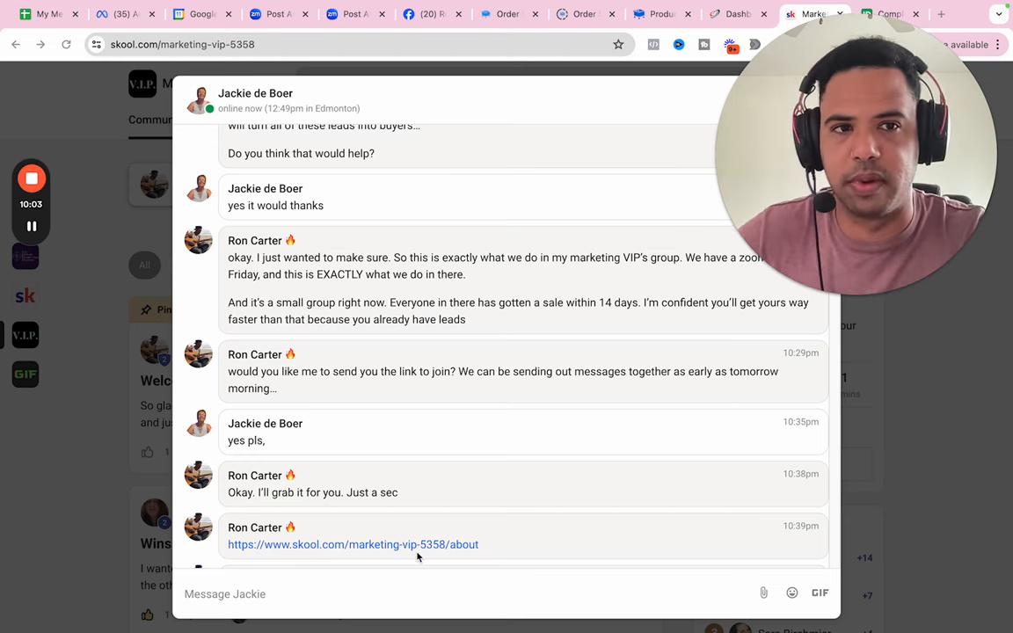
scroll(down, 3)
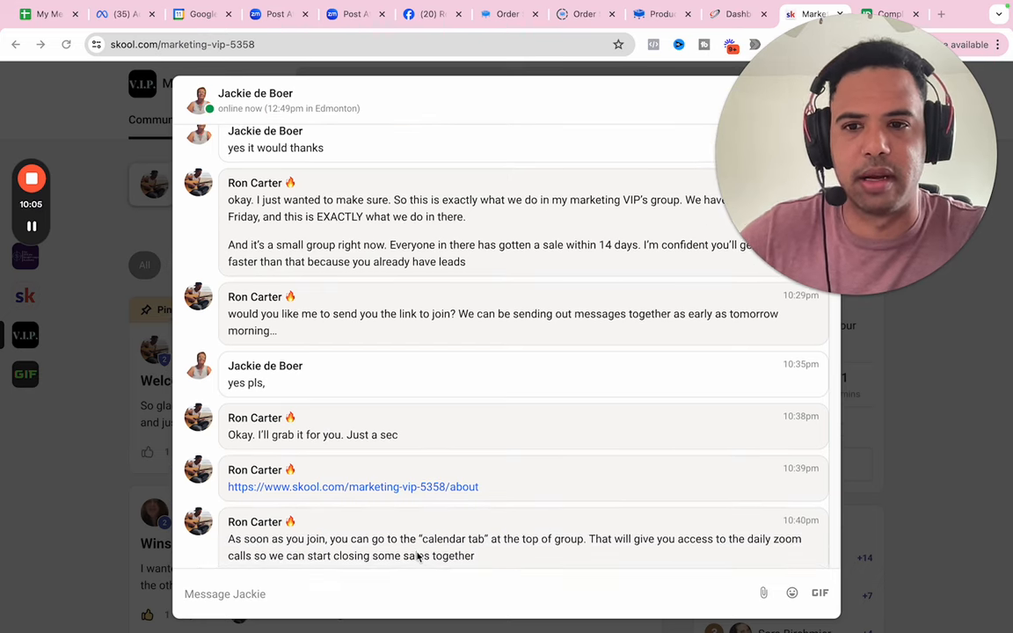
scroll(down, 3)
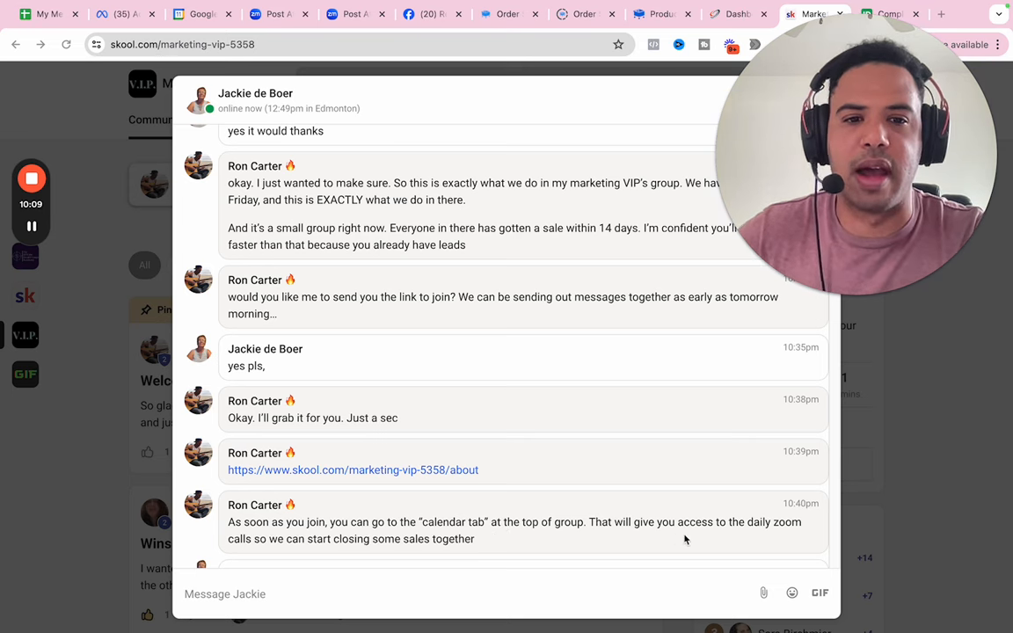
mouse_move(283, 551)
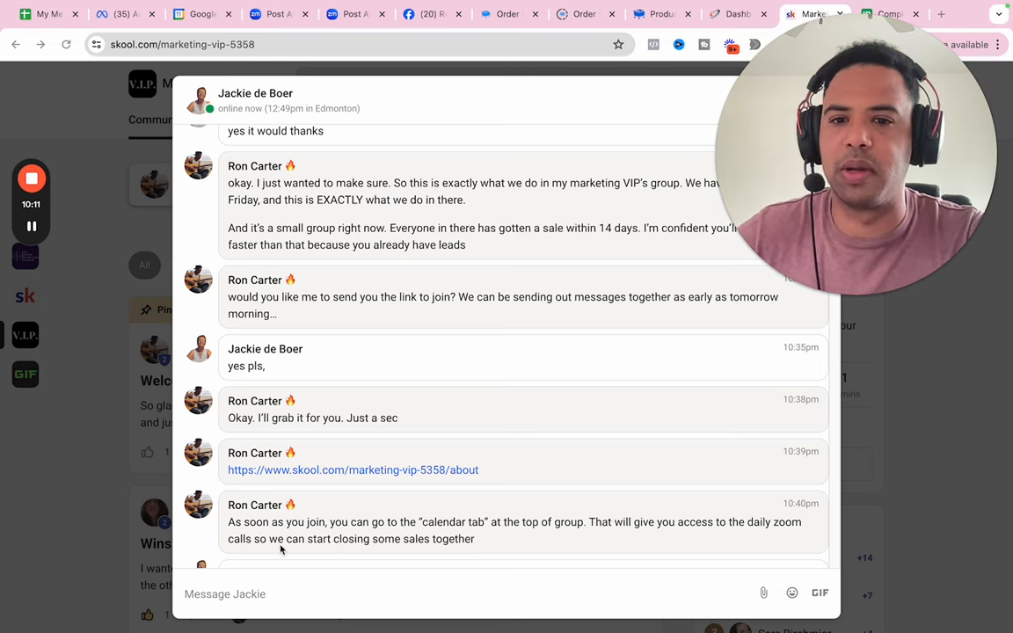
mouse_move(394, 553)
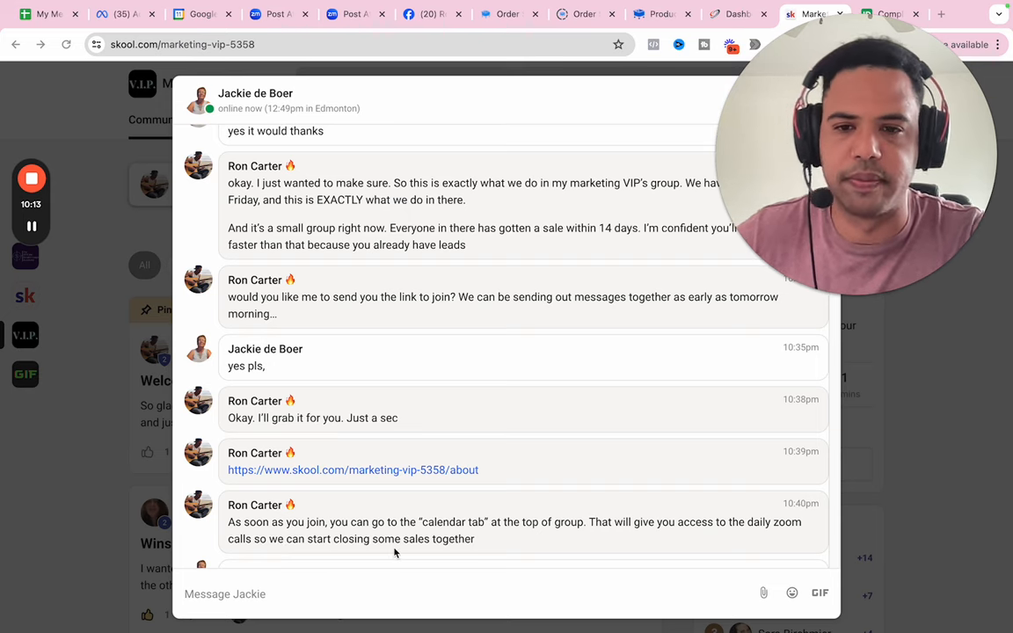
Scroll to Jackie lacking 149 until her pension and Ron asking her pension day.
scroll(down, 3)
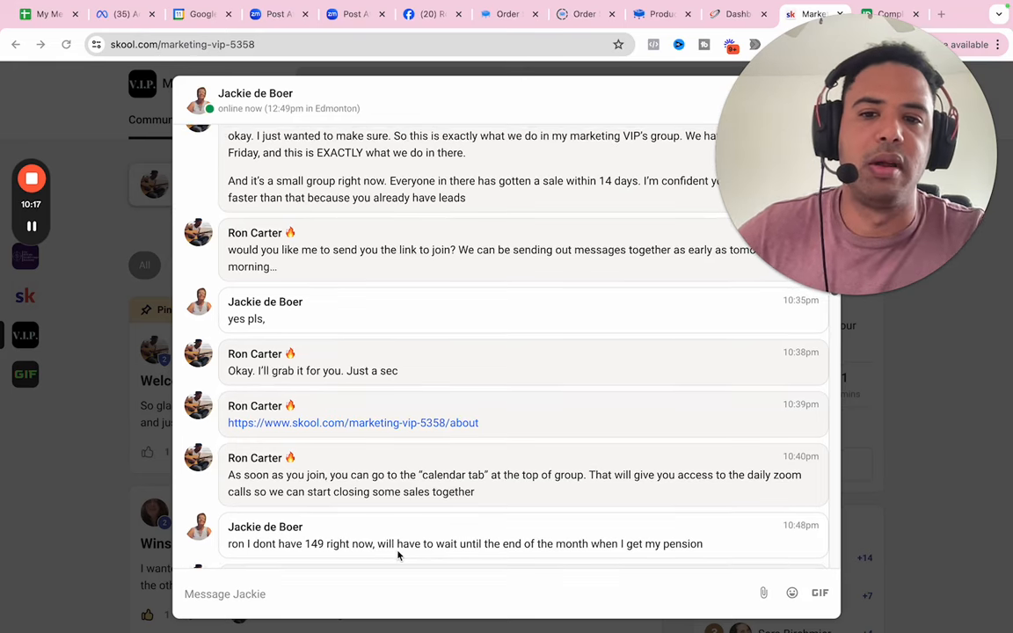
scroll(down, 3)
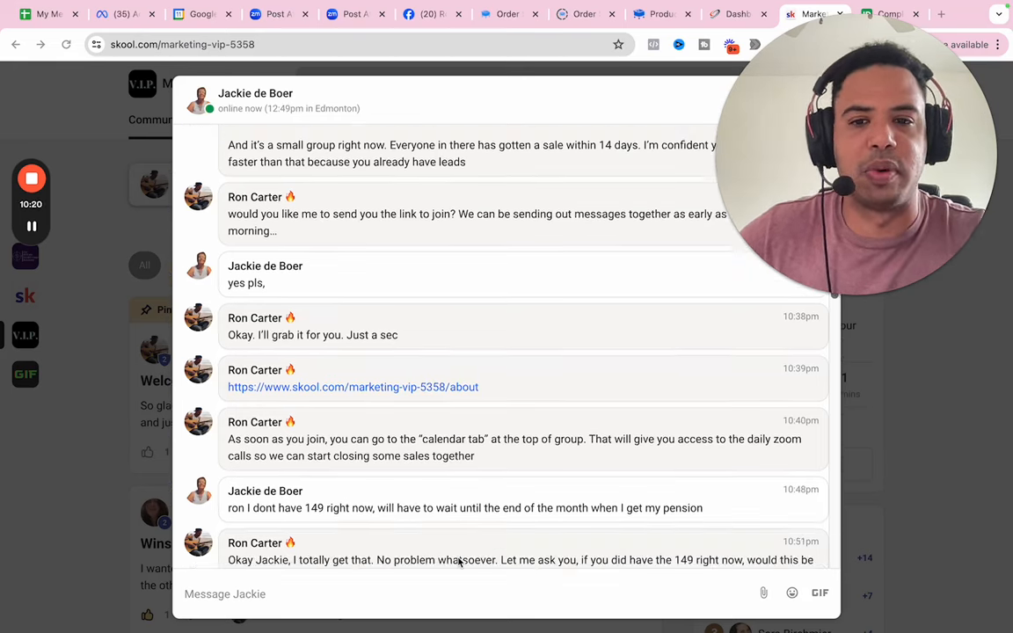
scroll(down, 3)
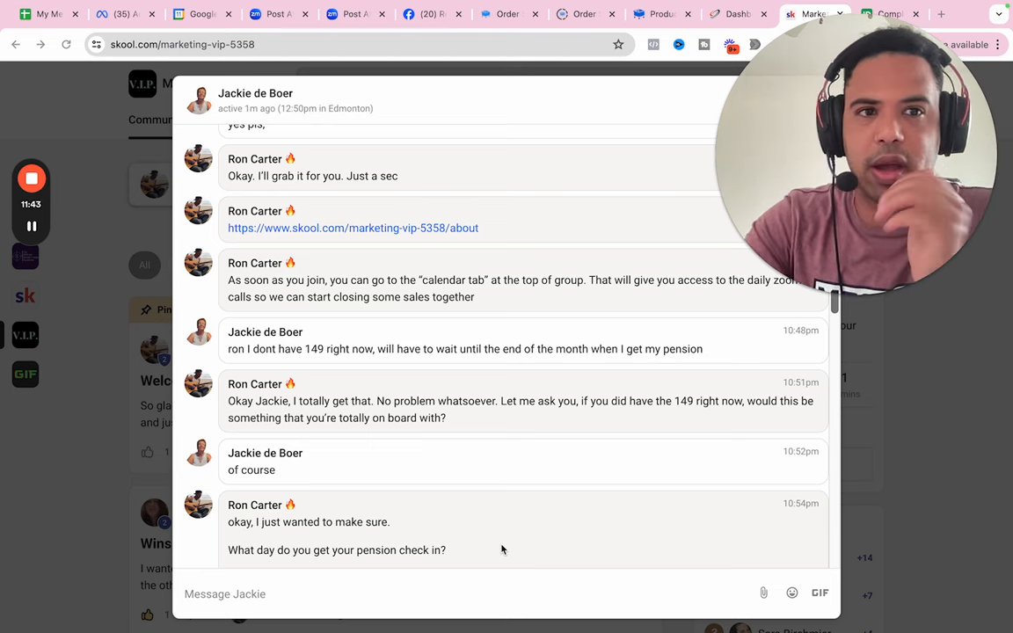
mouse_move(432, 522)
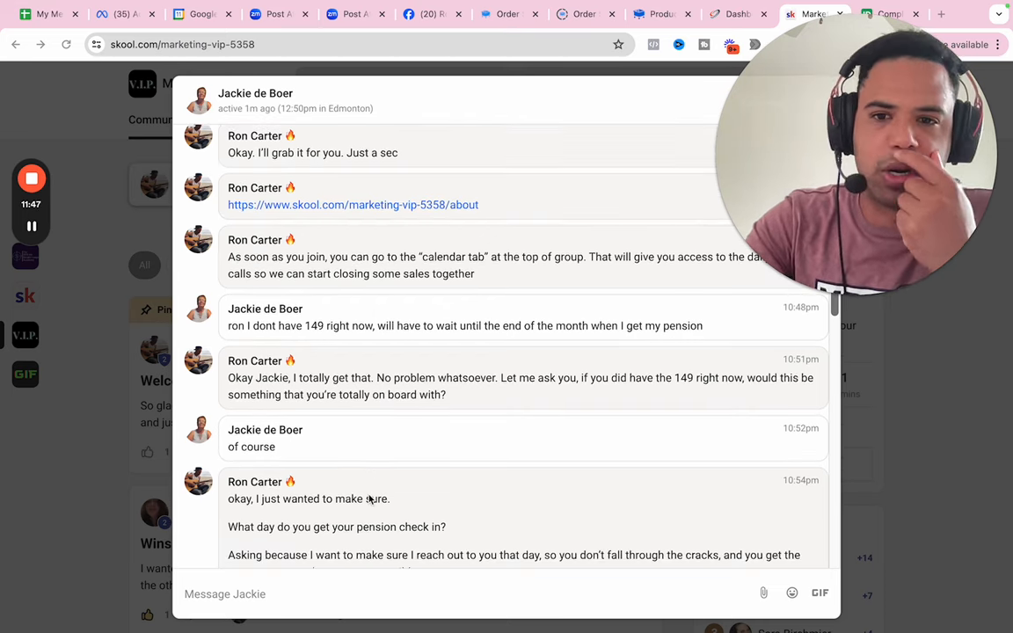
mouse_move(306, 538)
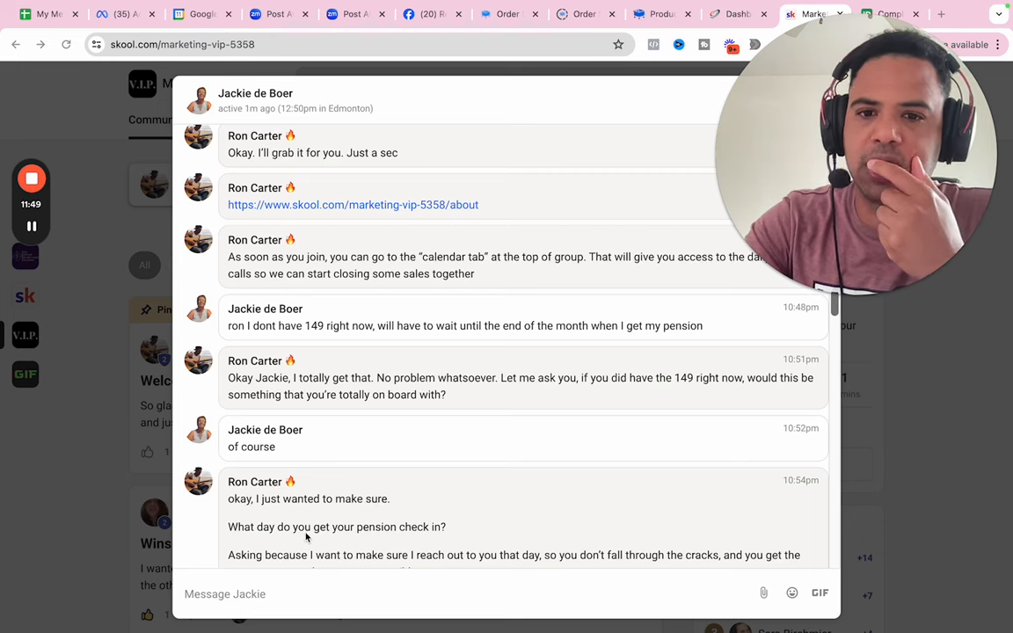
mouse_move(359, 552)
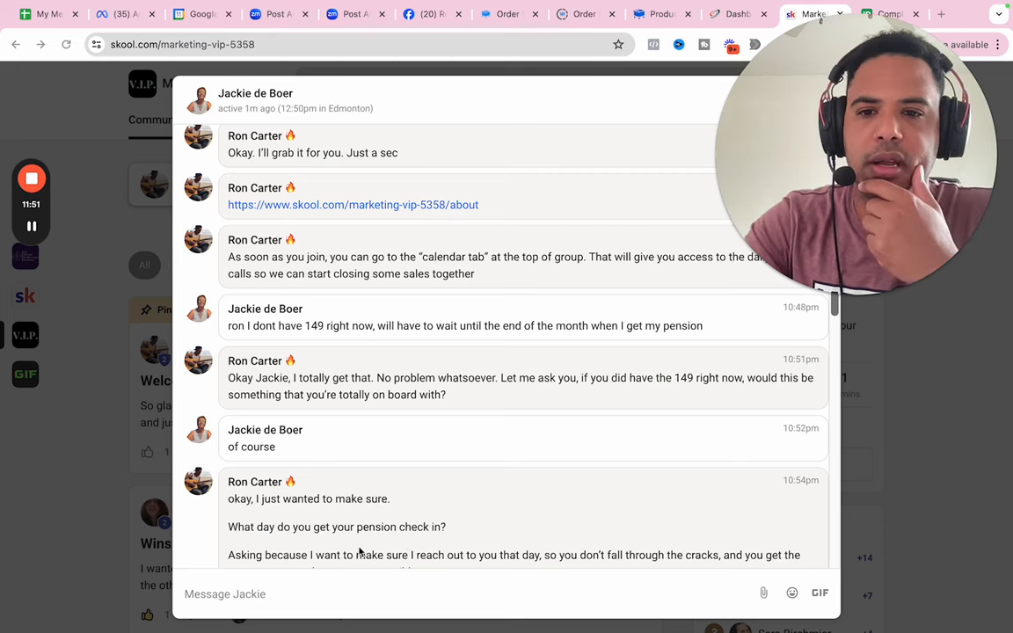
Scroll past 'Next Wednesday' to the June 18th 'Yep. We cover that too' reply.
scroll(down, 3)
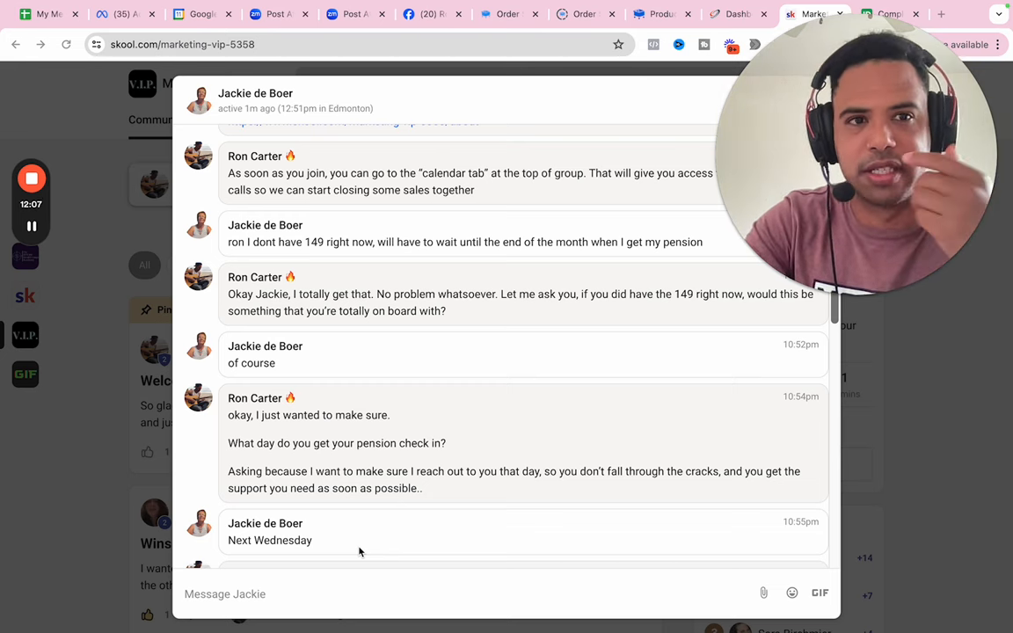
scroll(down, 3)
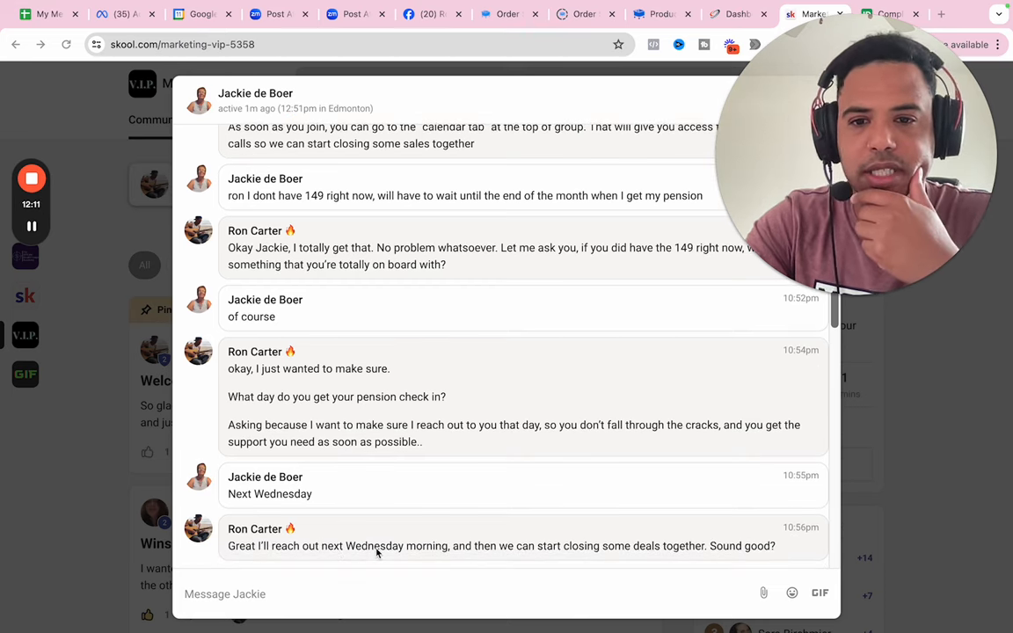
mouse_move(655, 549)
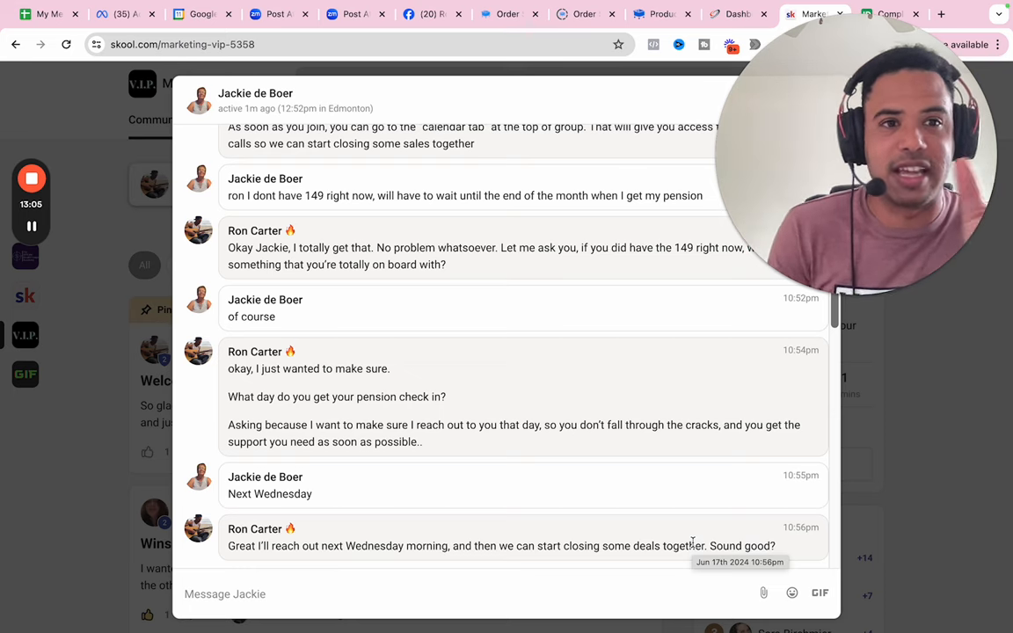
scroll(down, 3)
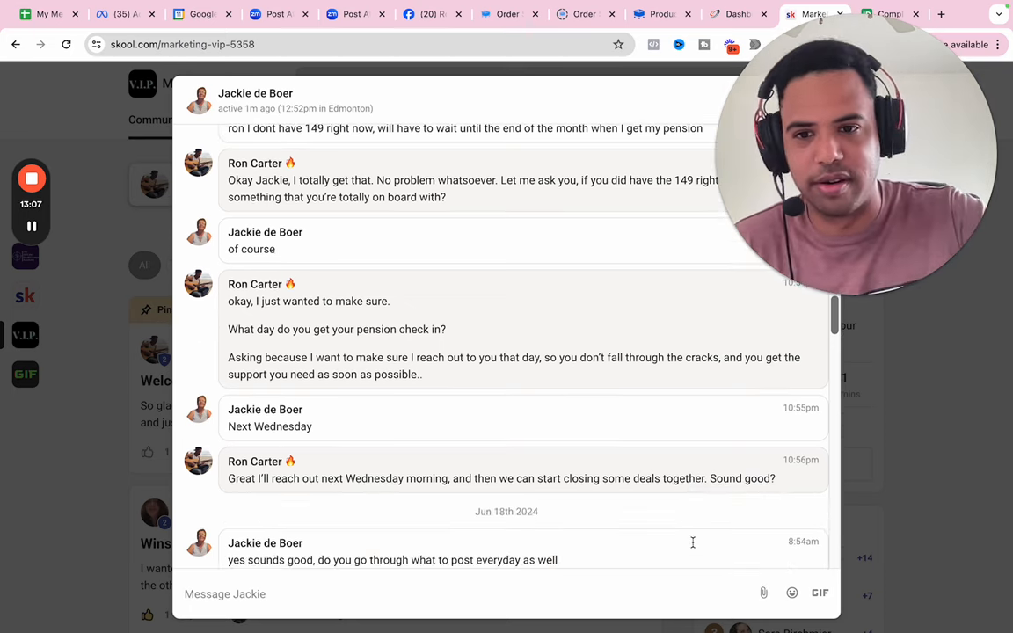
scroll(down, 3)
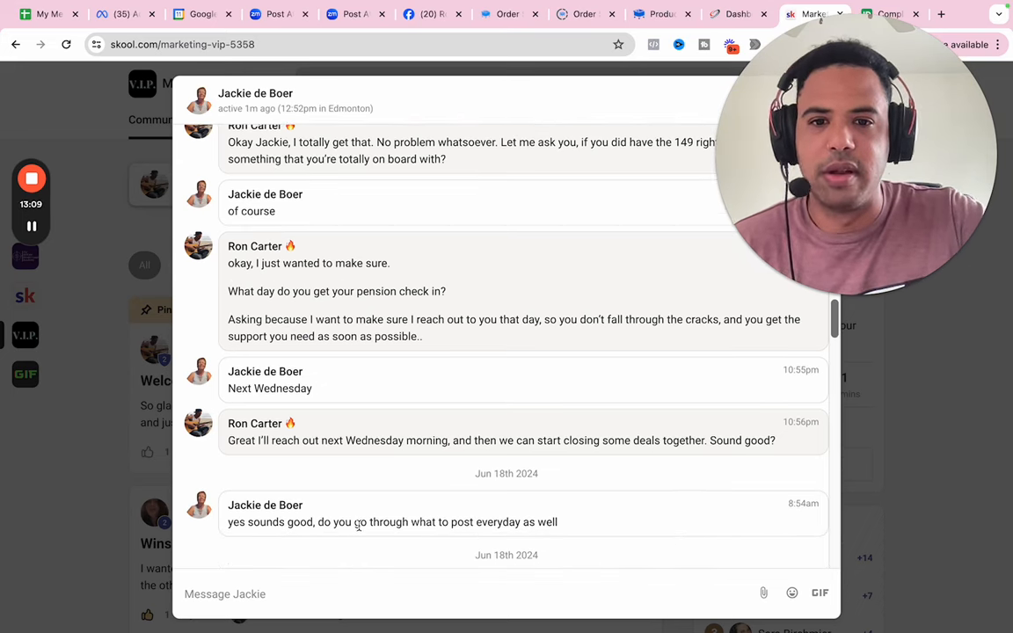
mouse_move(377, 522)
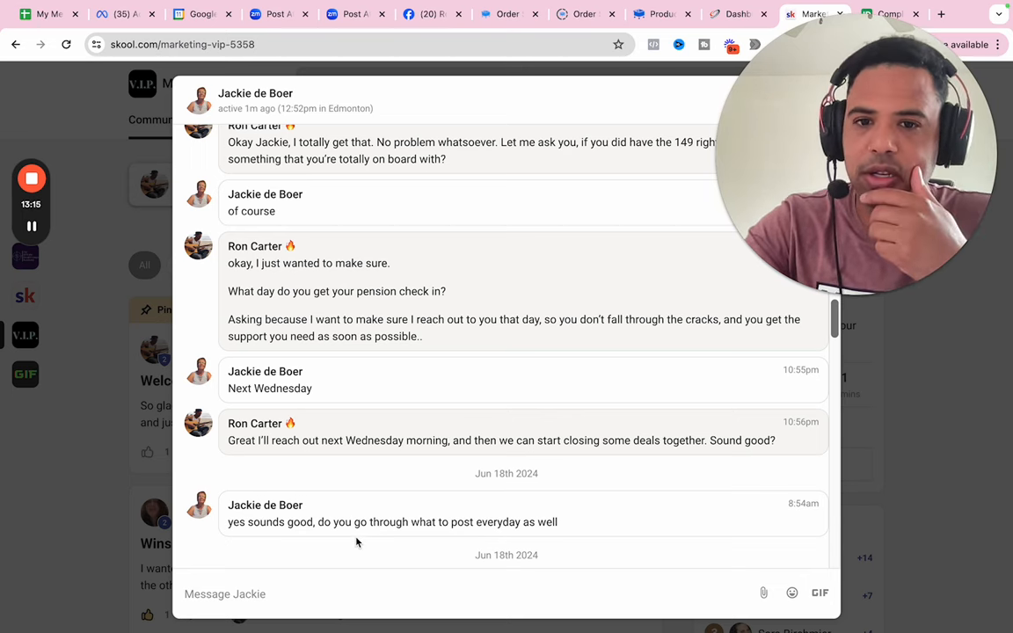
scroll(down, 3)
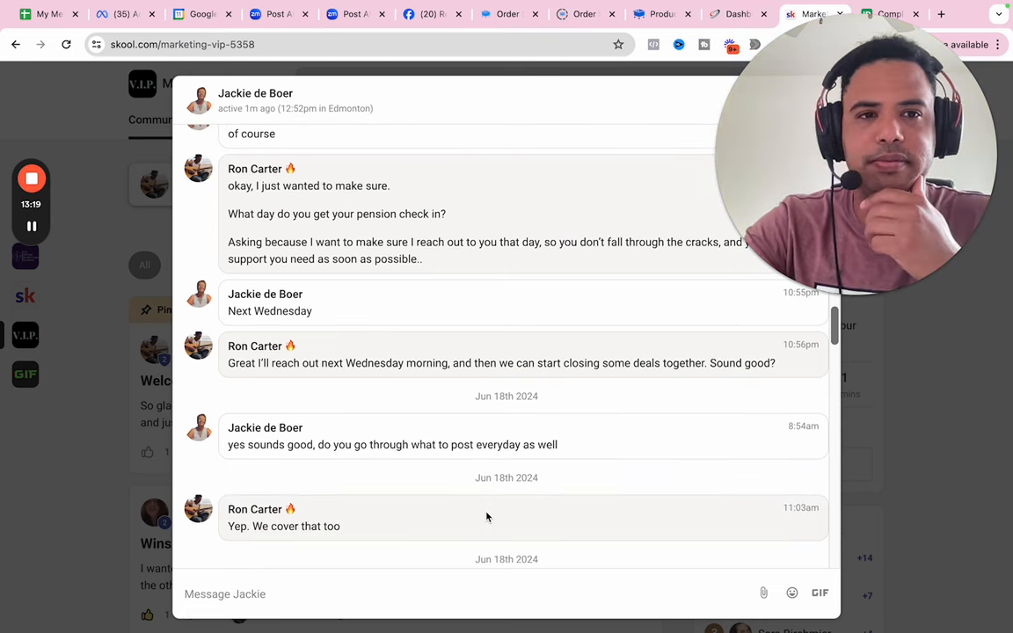
mouse_move(498, 496)
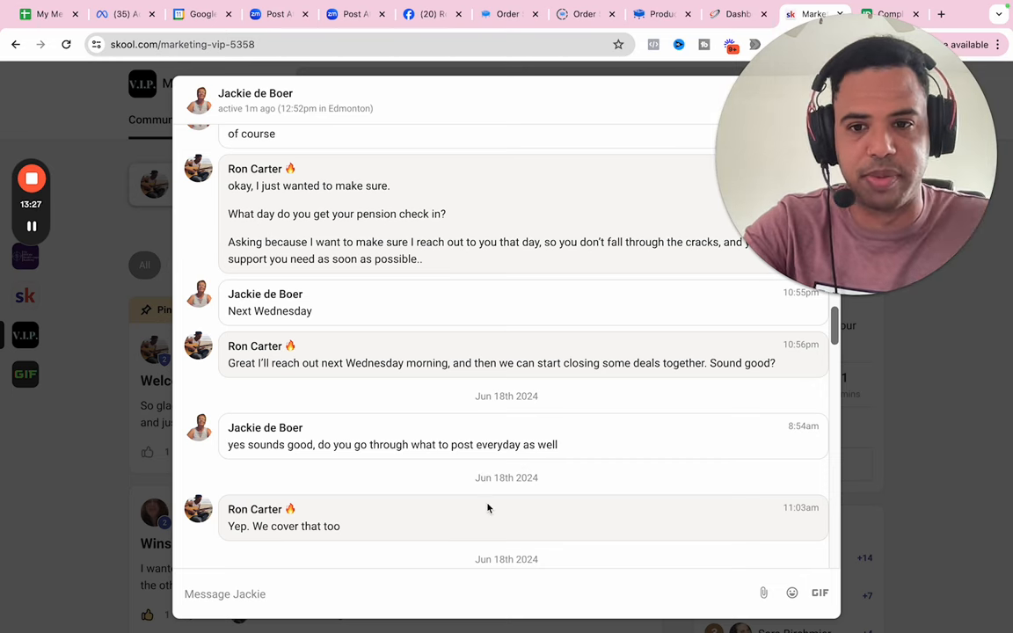
Scroll past the Instagram question to Jackie's June 24th question about making a sale.
scroll(down, 3)
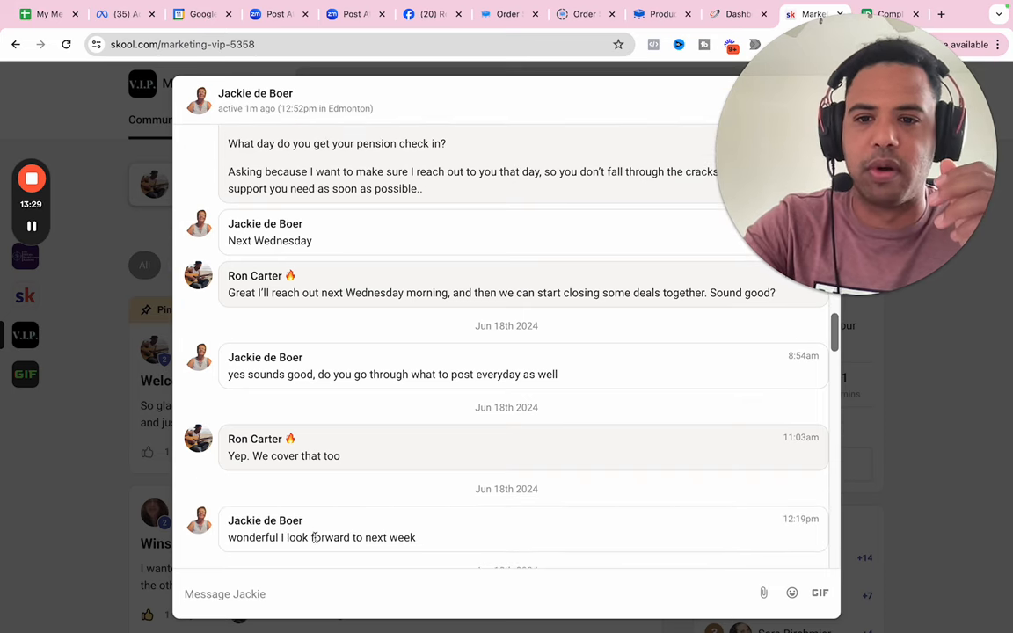
scroll(down, 3)
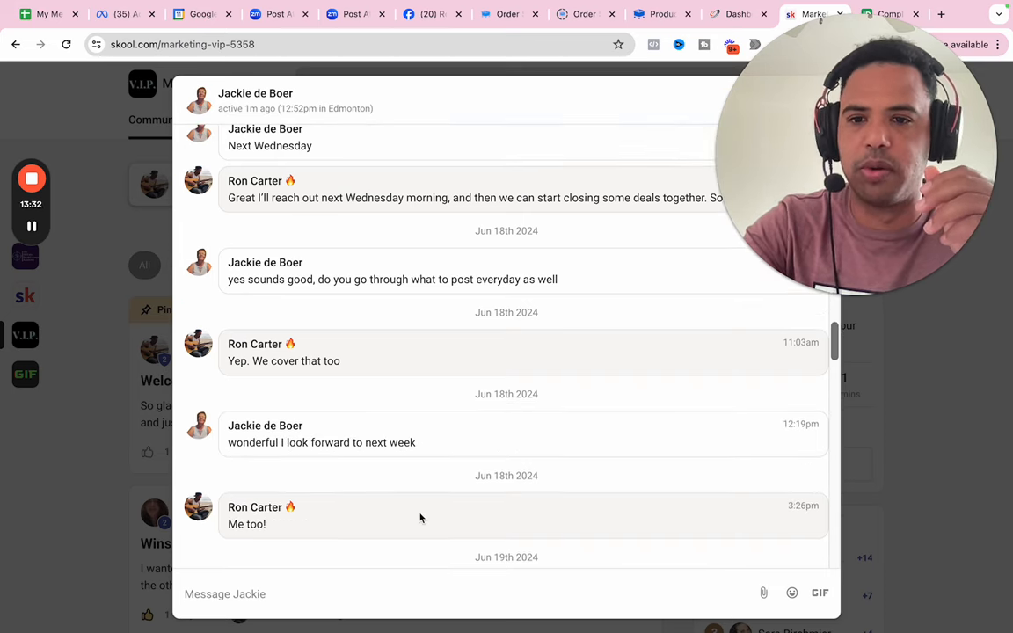
scroll(down, 3)
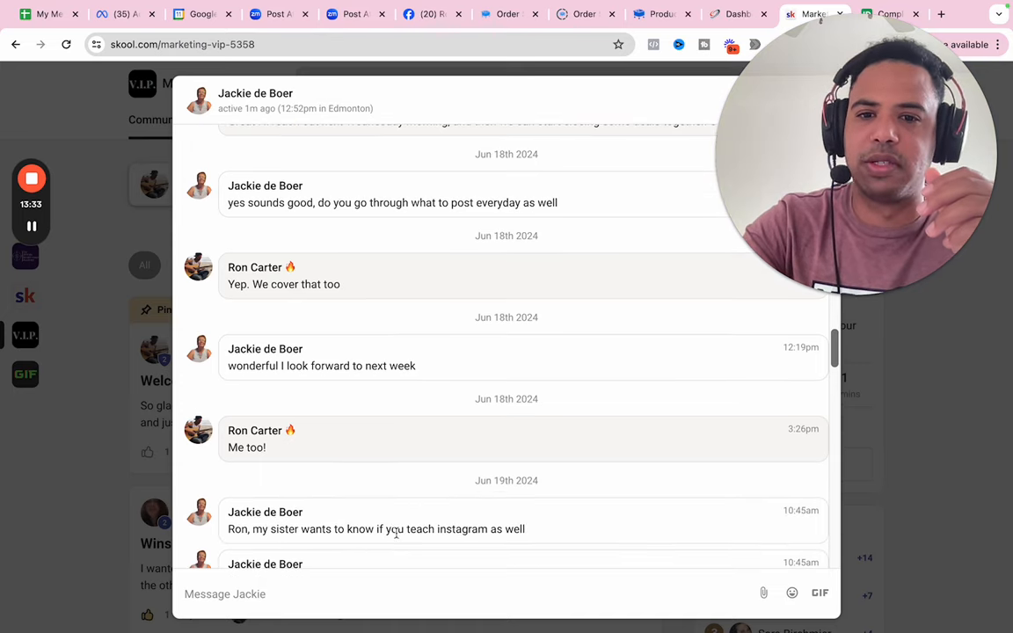
scroll(down, 3)
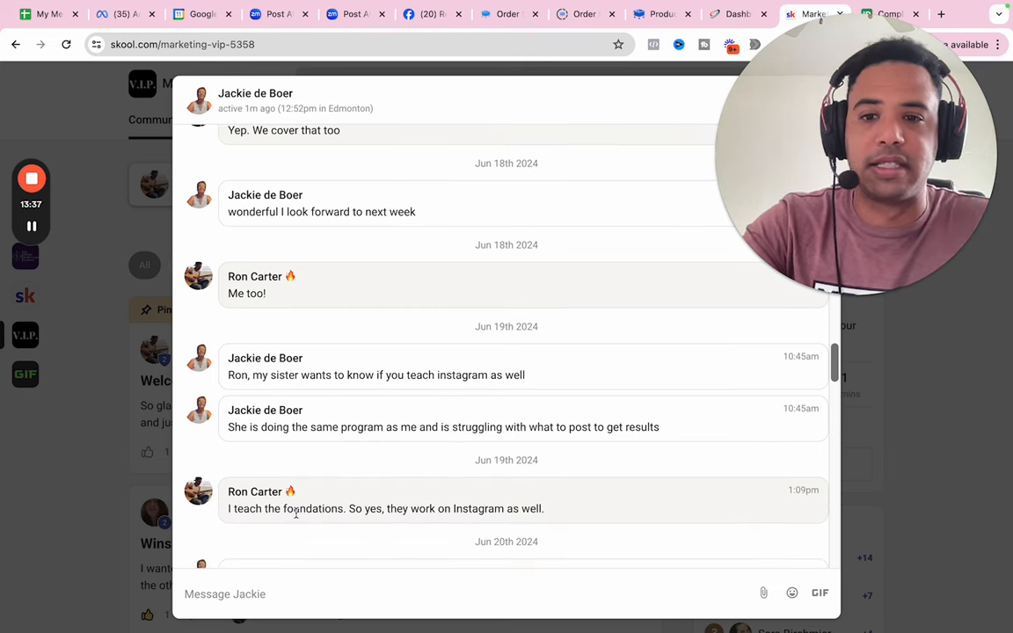
mouse_move(424, 509)
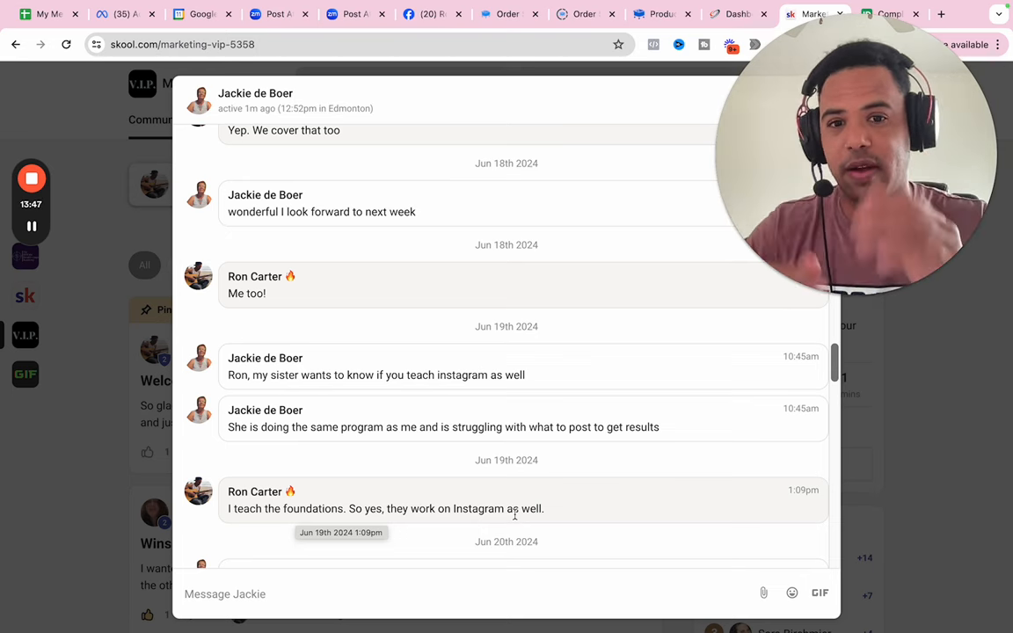
scroll(down, 3)
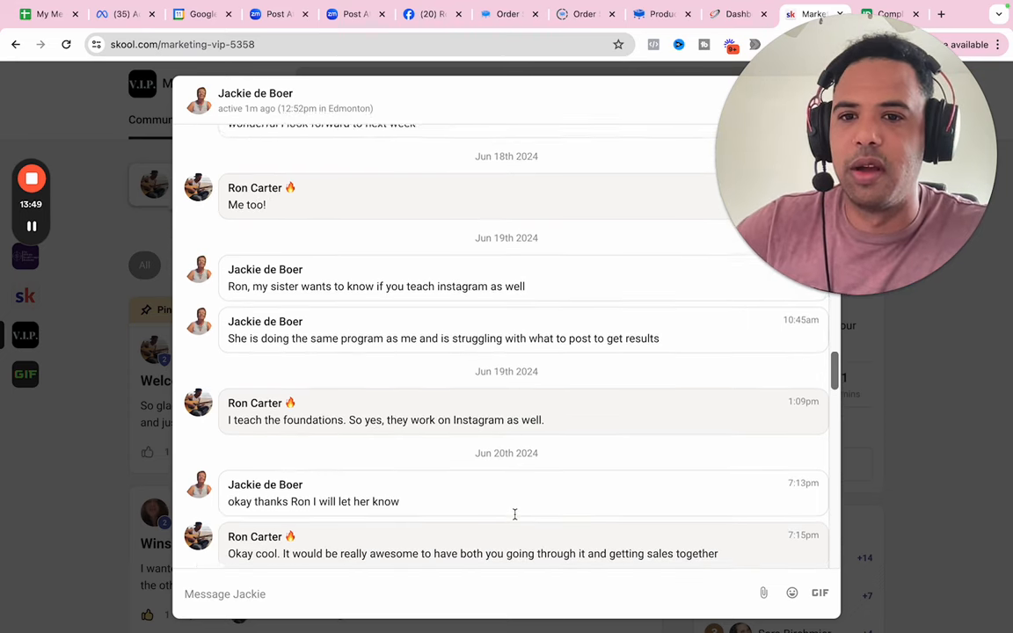
scroll(down, 3)
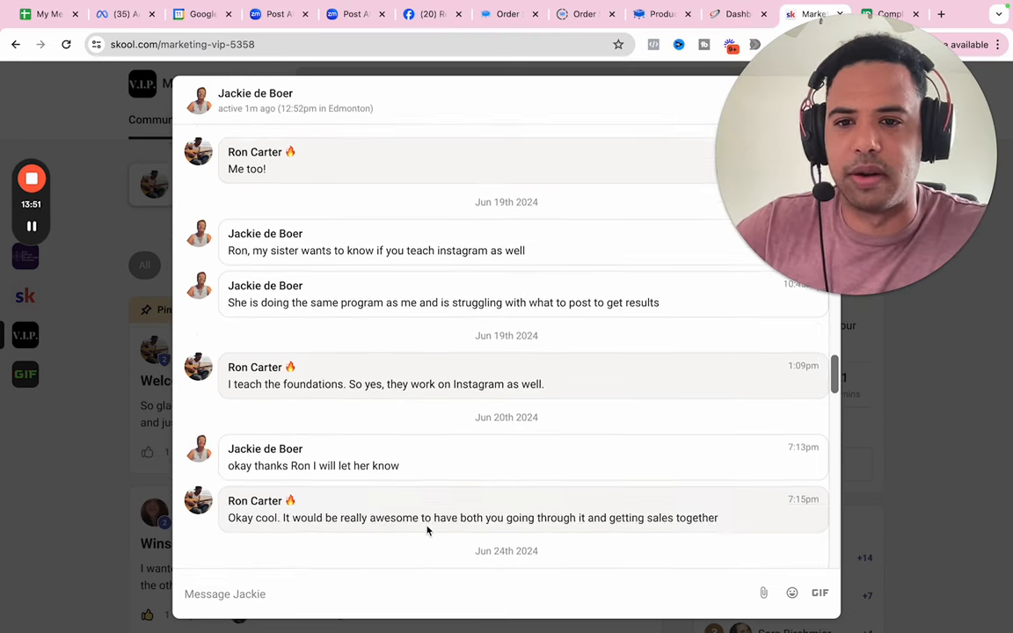
scroll(down, 3)
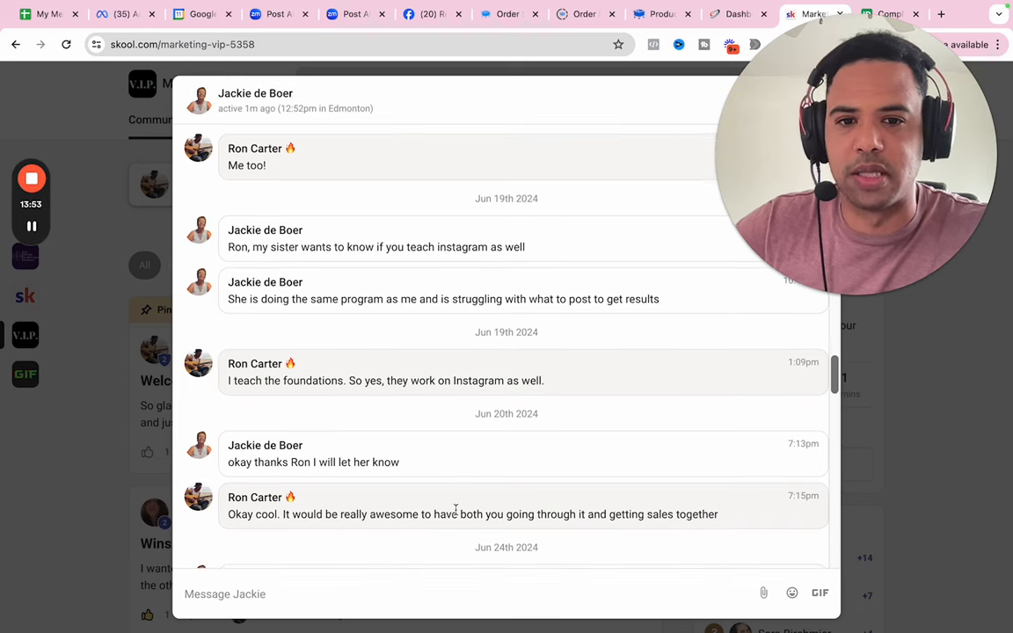
scroll(down, 3)
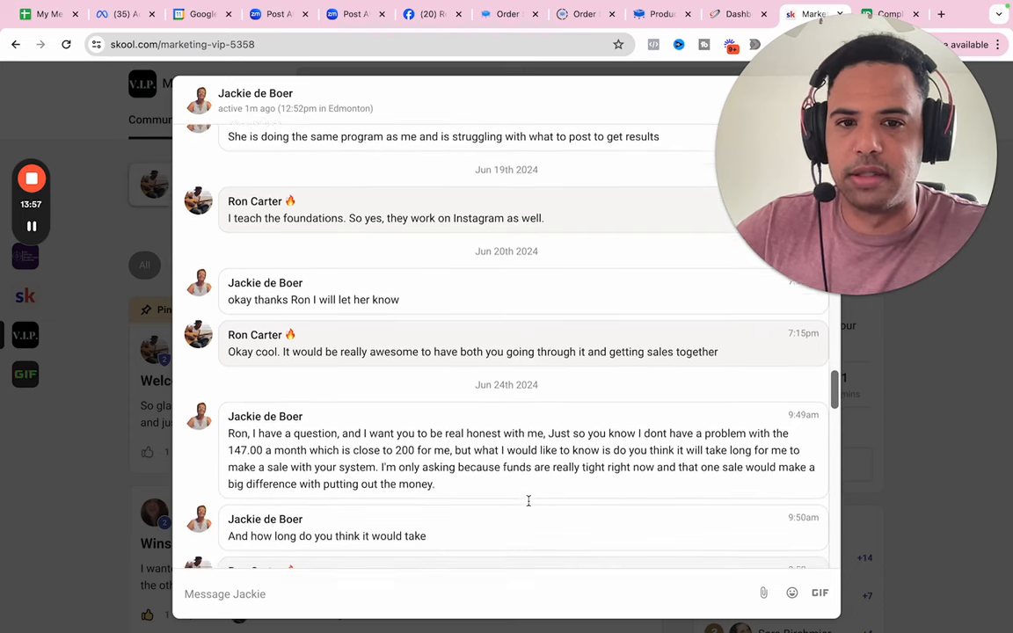
Scroll past the two-week estimate and 8am PST call times to 'Sweet!'.
scroll(down, 3)
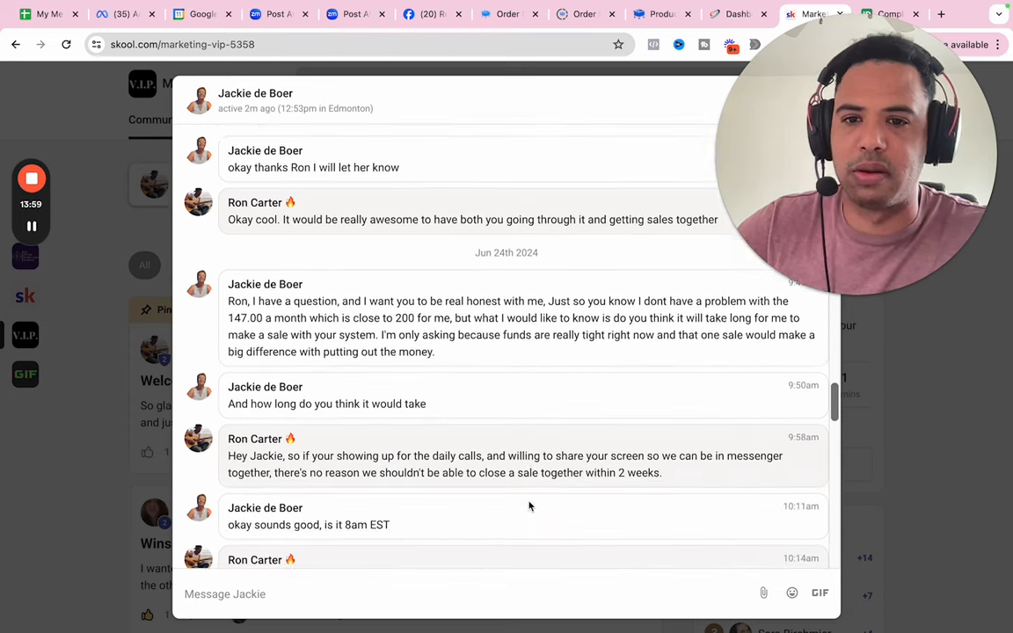
scroll(down, 3)
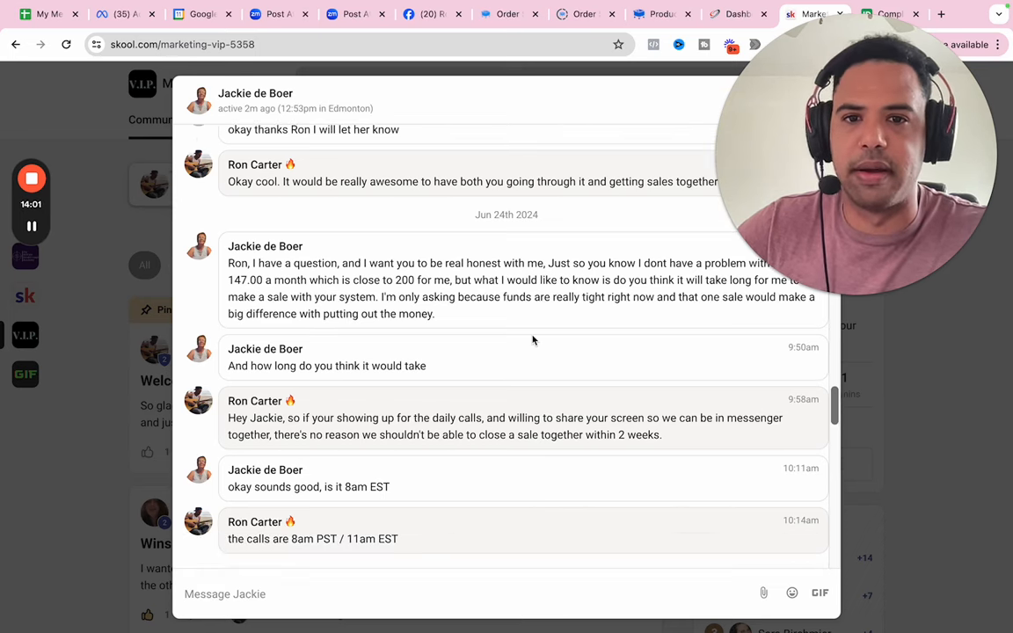
scroll(down, 3)
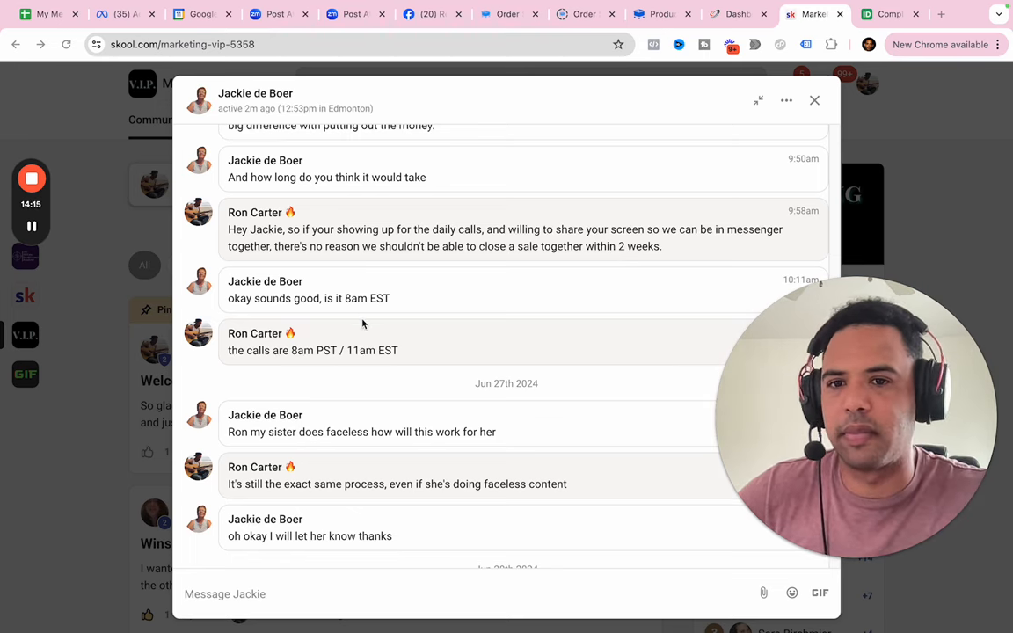
scroll(down, 3)
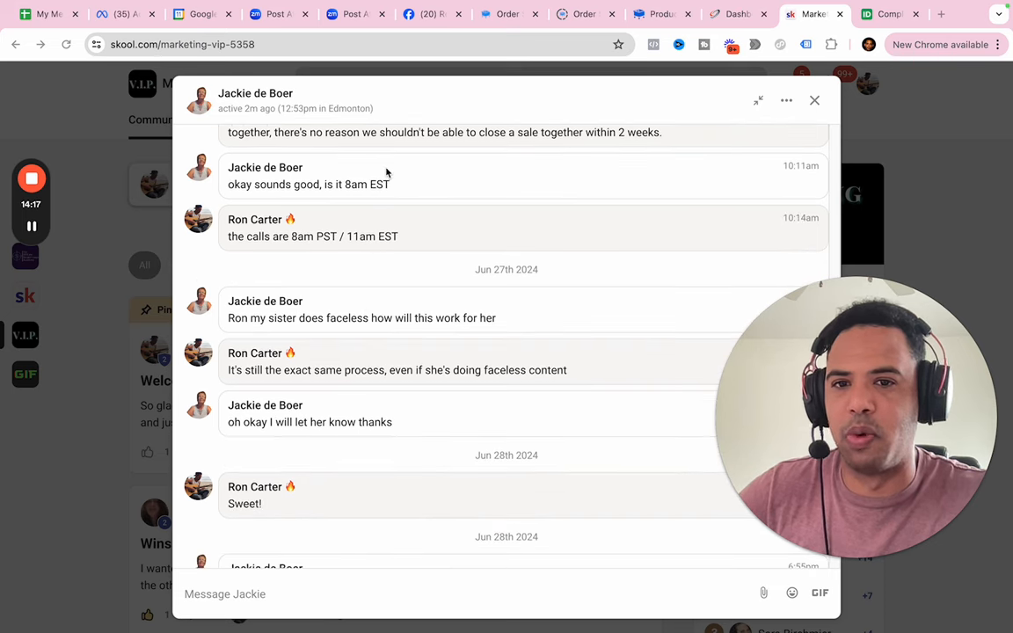
mouse_move(404, 409)
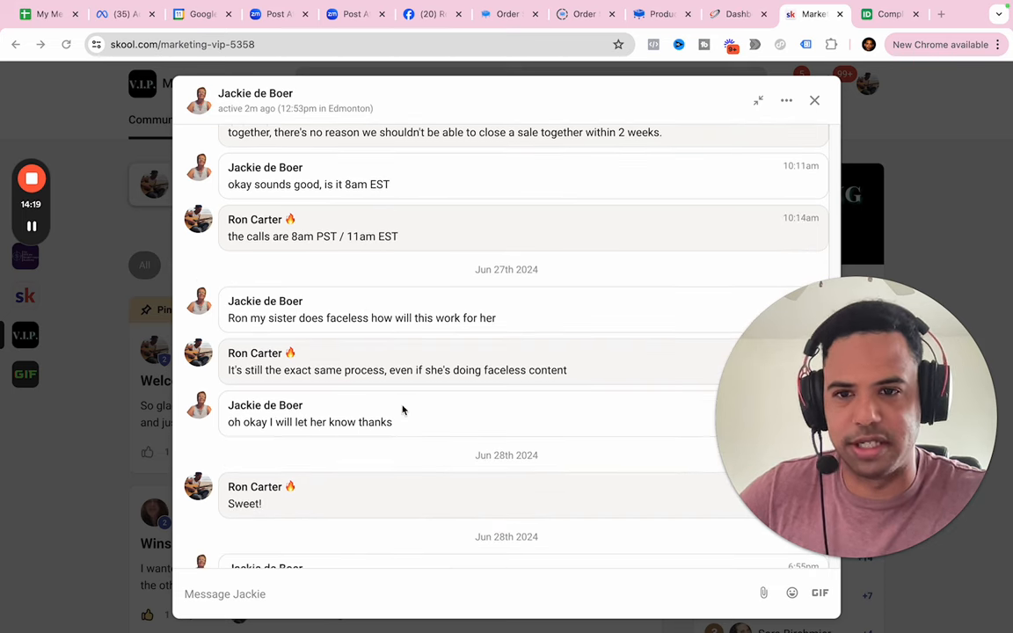
scroll(down, 3)
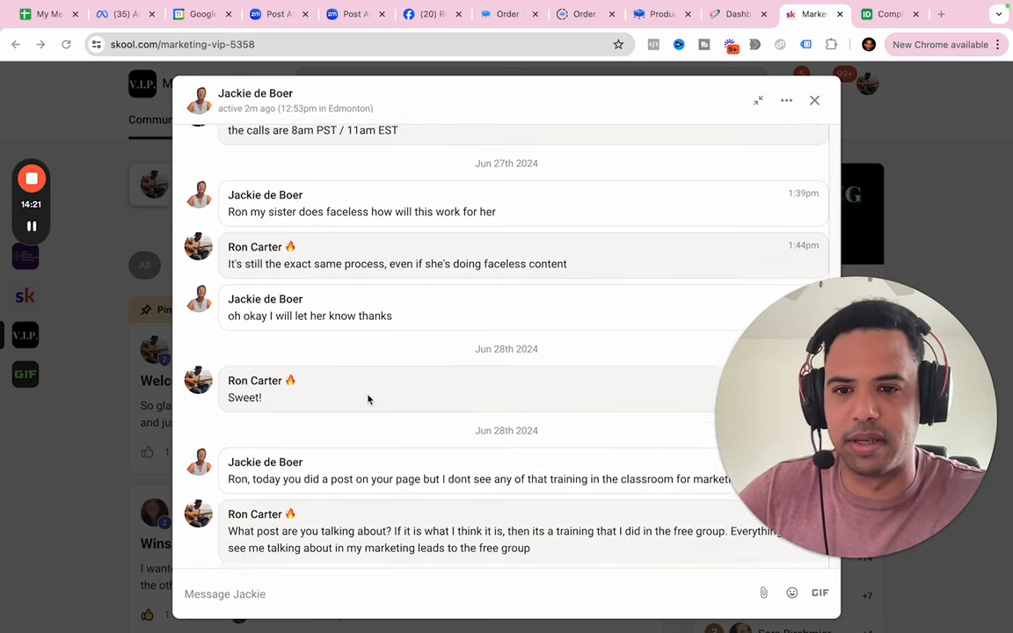
scroll(down, 3)
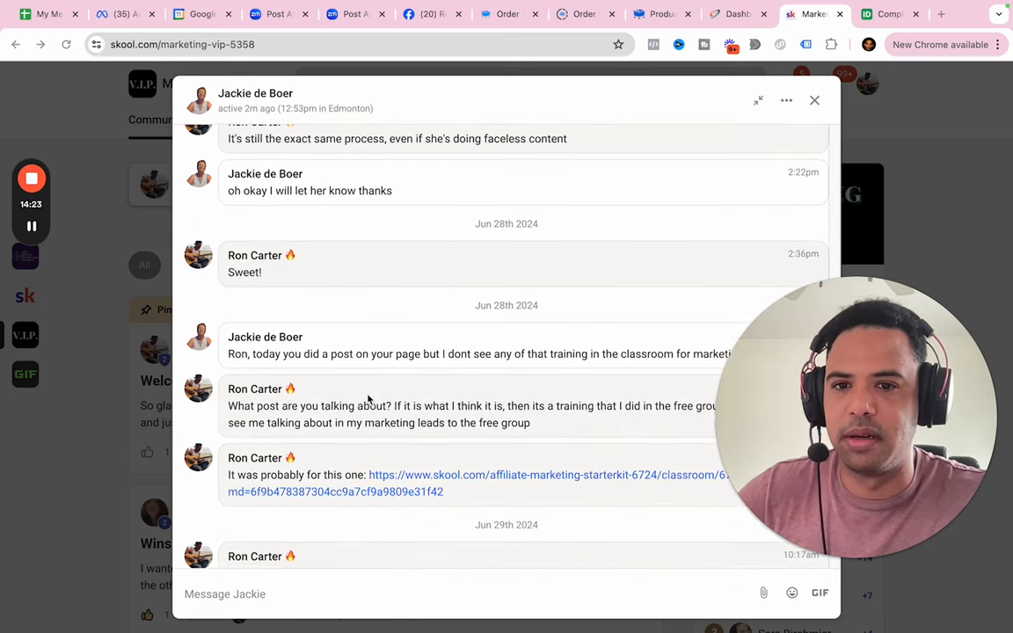
scroll(up, 3)
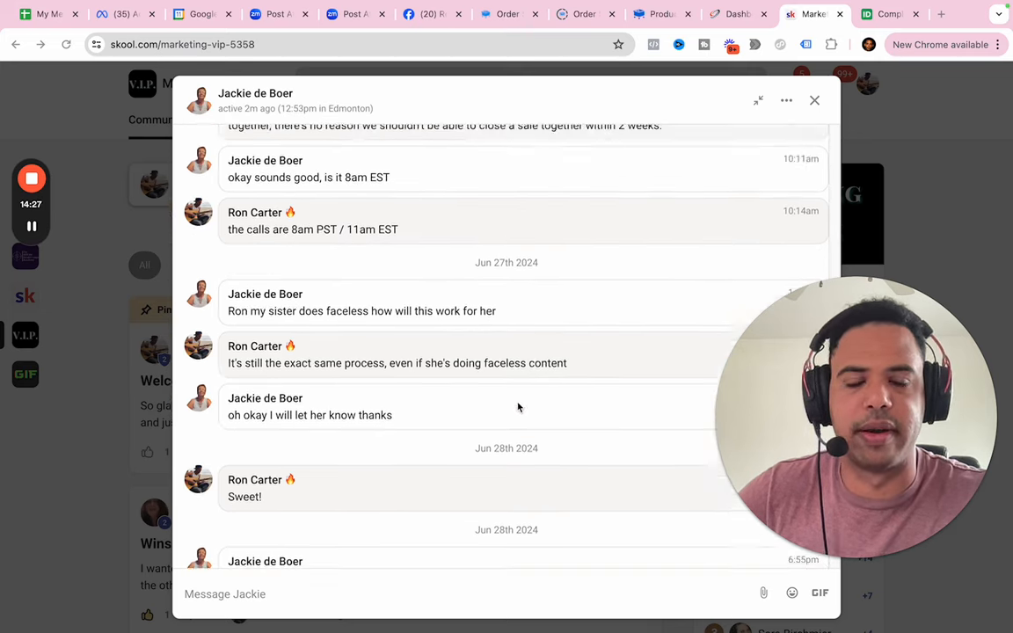
Scroll through the July messages until Ron's May 20th welcome and 'You broke the ice!' show.
scroll(down, 3)
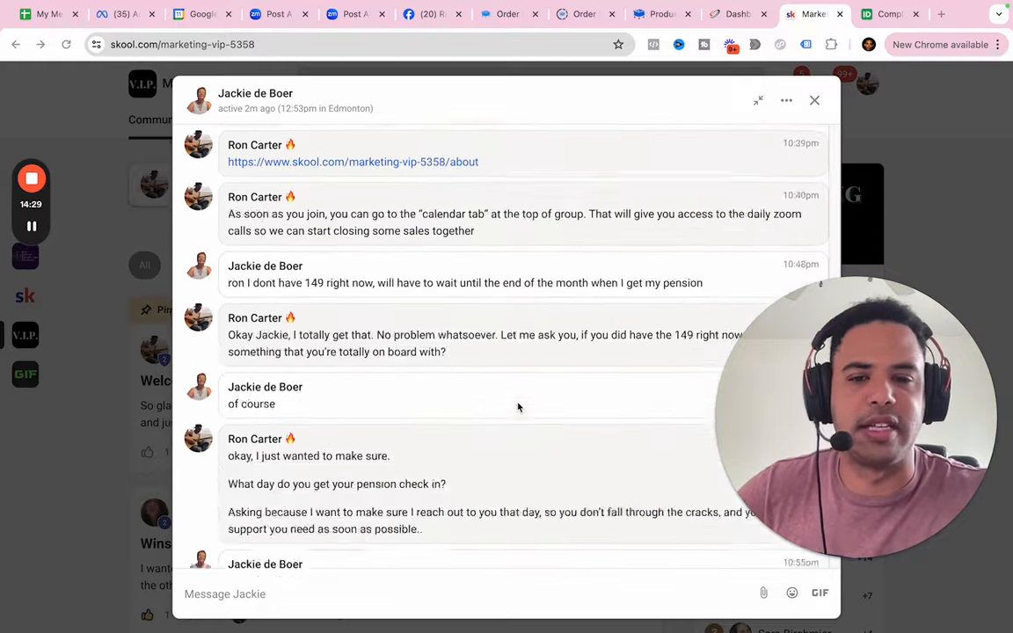
scroll(down, 3)
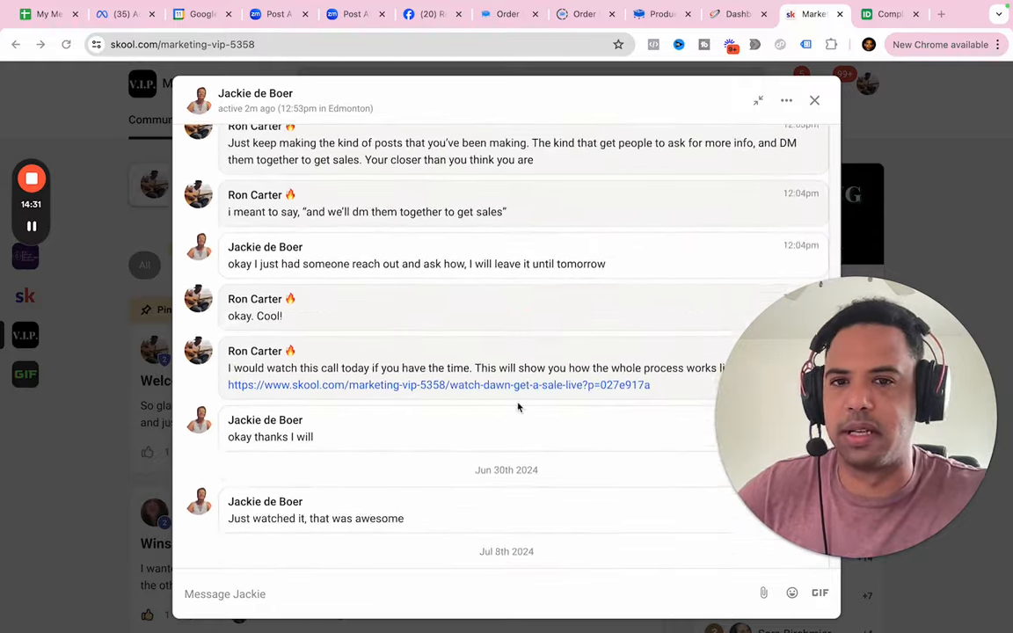
scroll(down, 3)
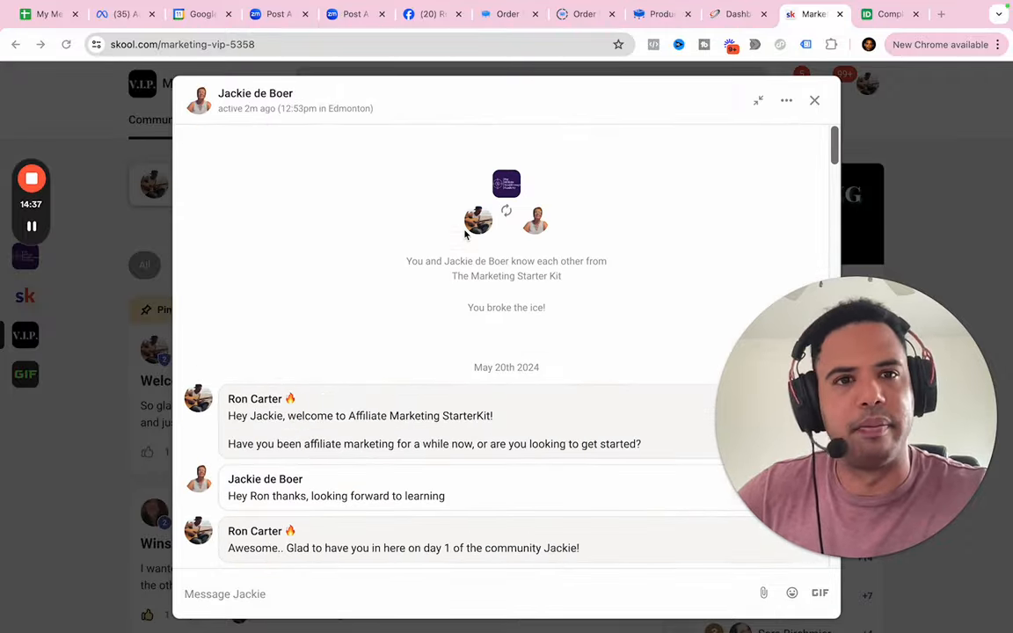
mouse_move(656, 171)
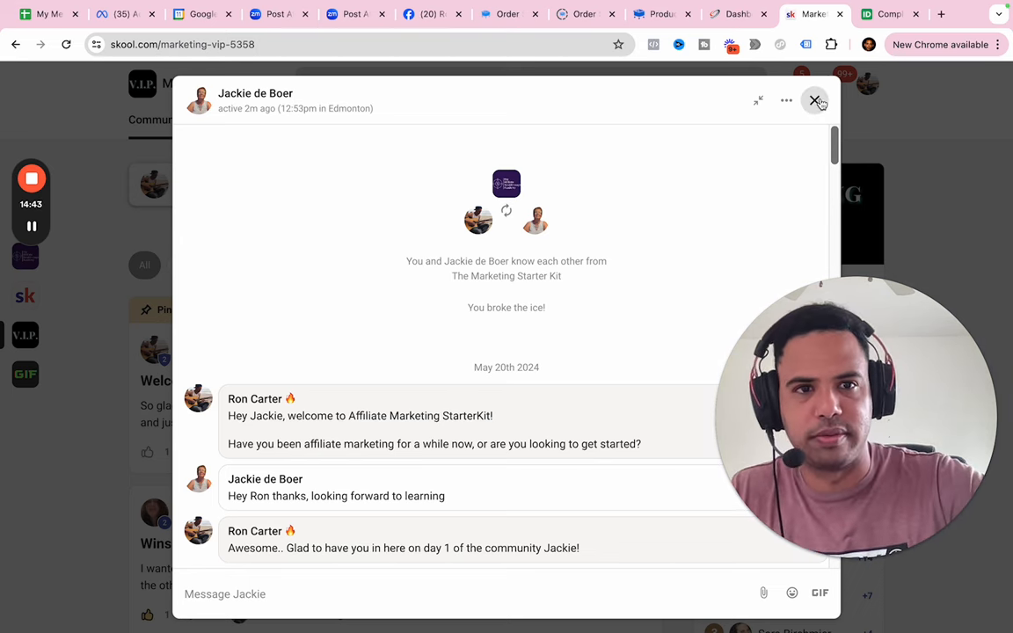
Close Jackie's DM window to return to the Marketing VIP community feed.
click(815, 100)
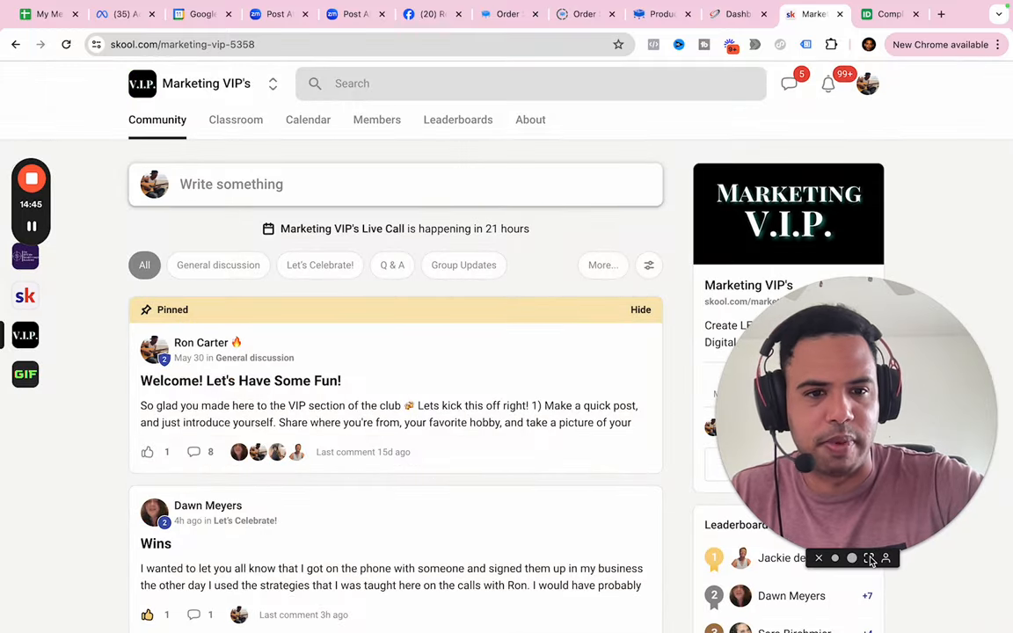
click(878, 558)
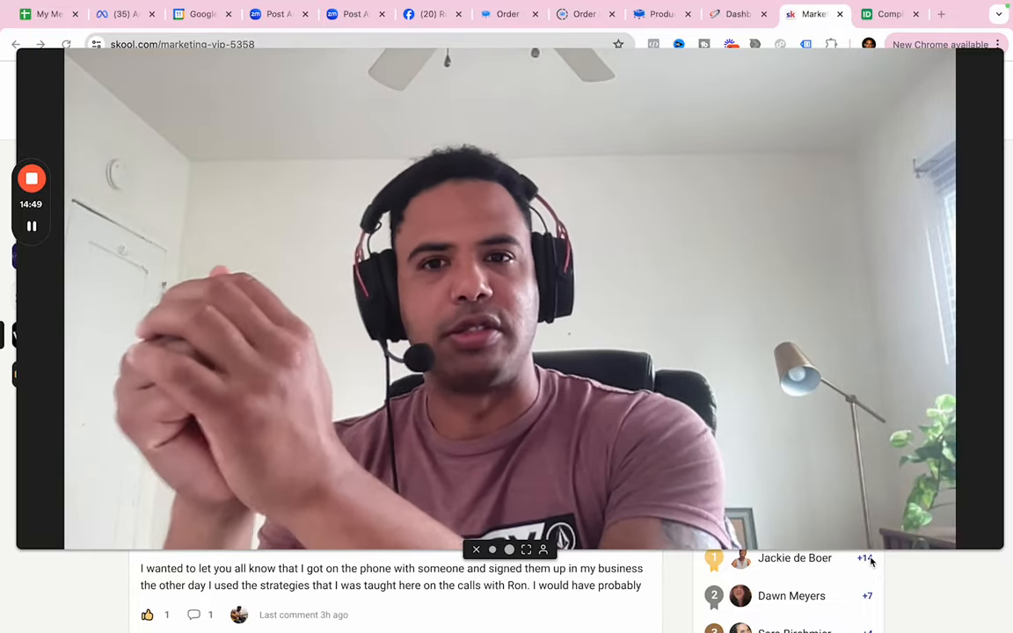